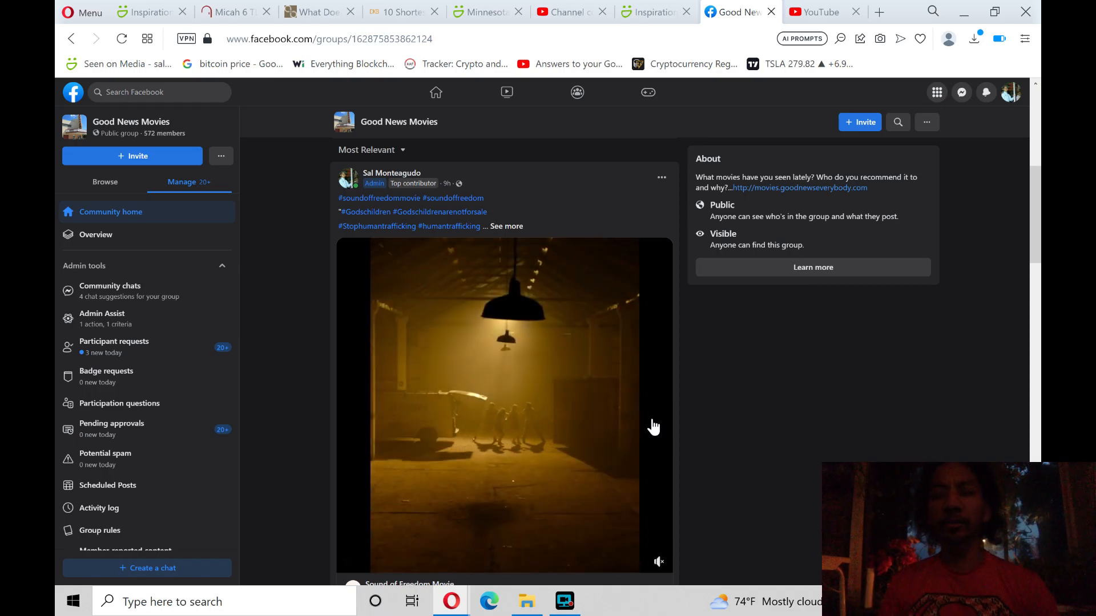
mouse_move(653, 427)
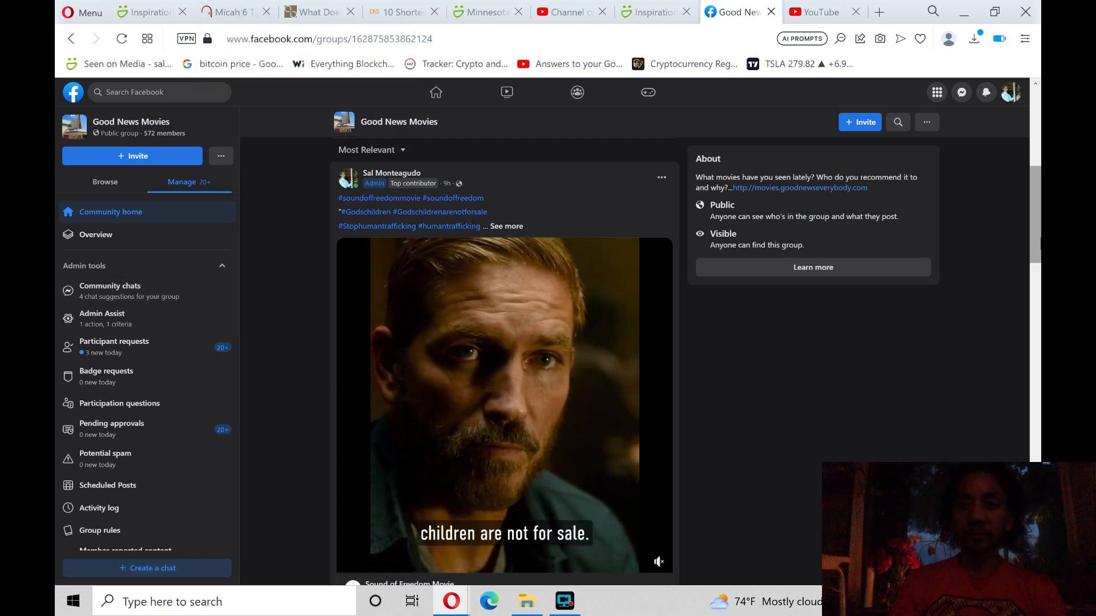
- Scroll up and down the currently open page before switching tabs
scroll(up, 3)
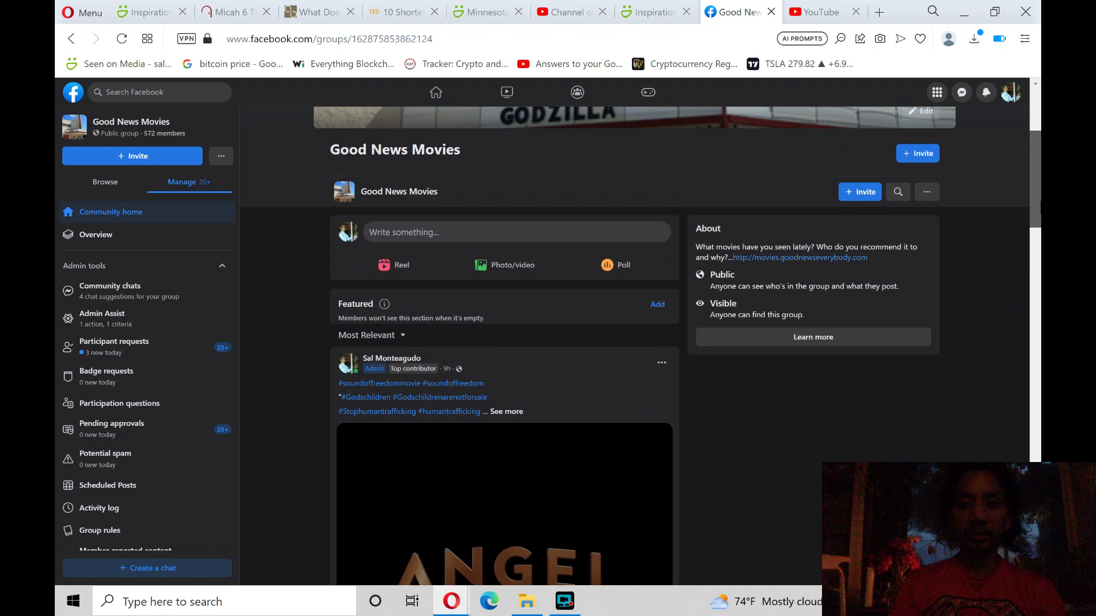
scroll(down, 3)
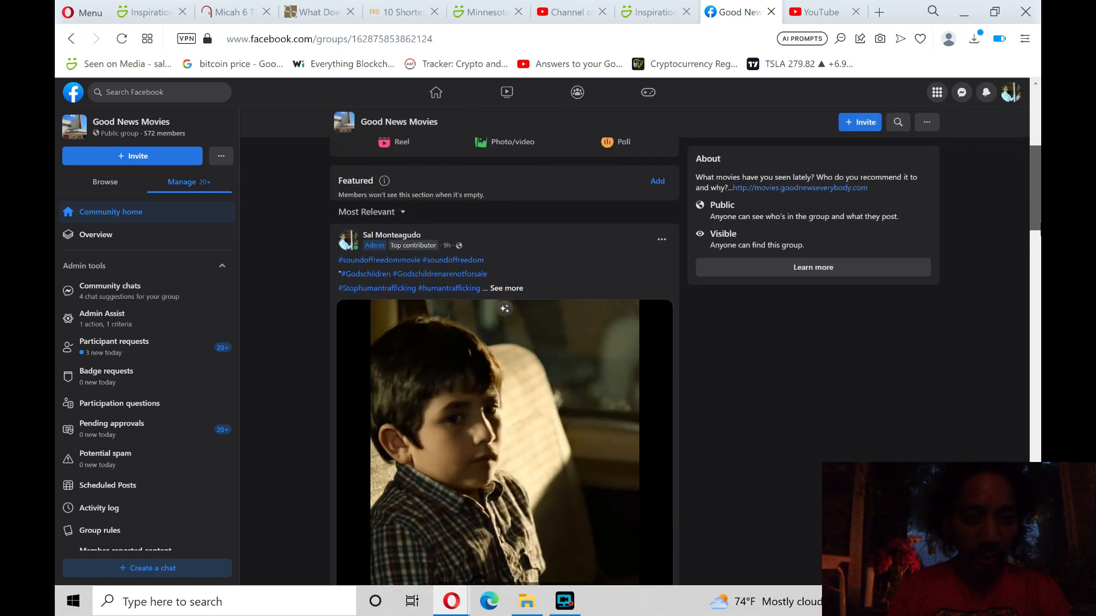
scroll(down, 3)
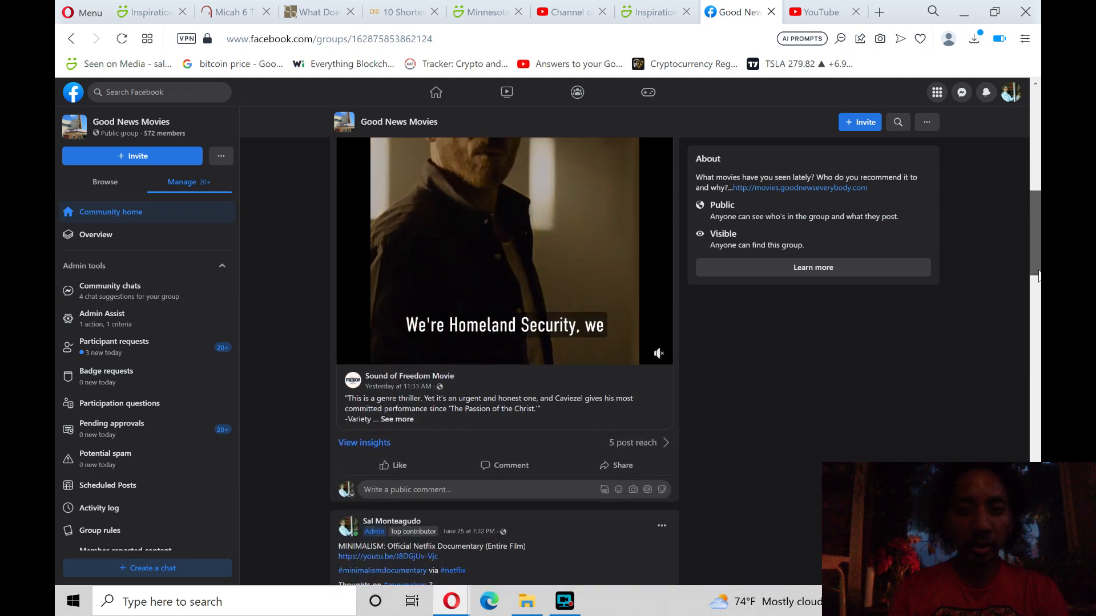
scroll(up, 3)
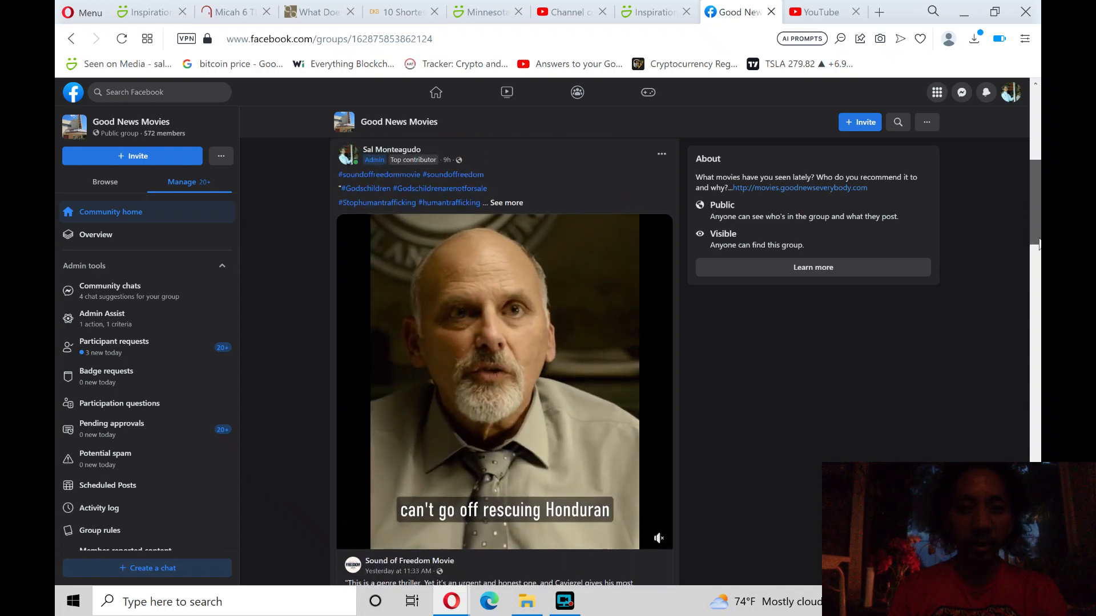
scroll(up, 3)
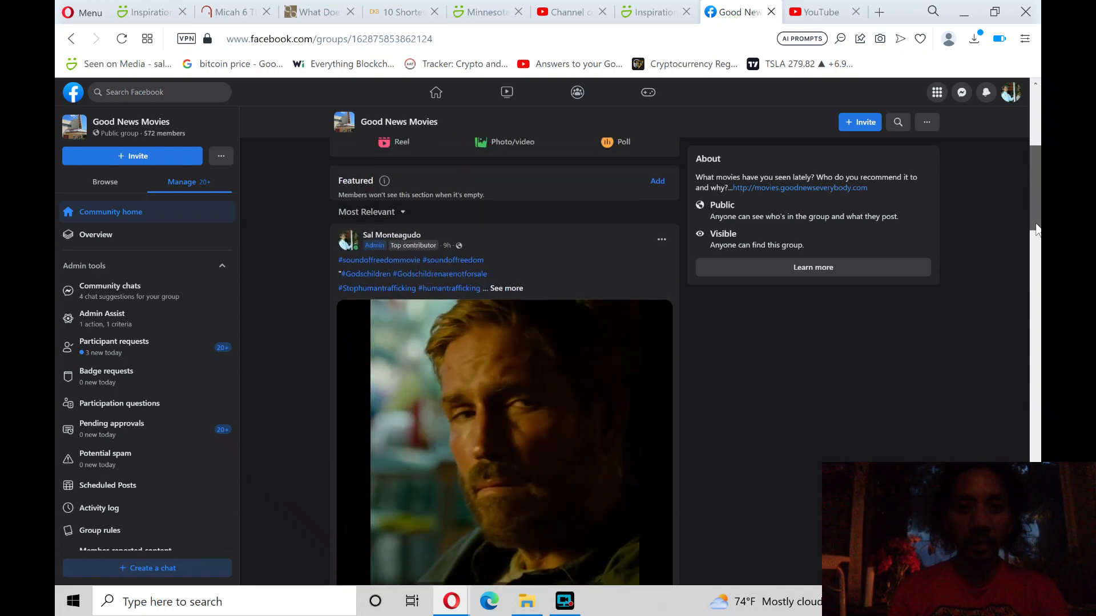
scroll(down, 3)
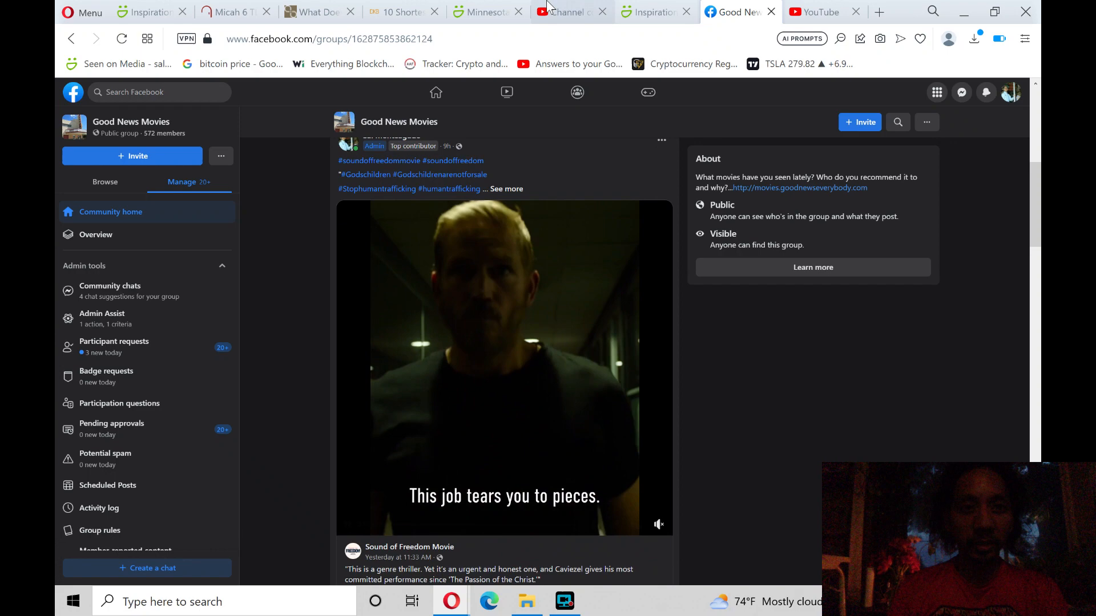
mouse_move(318, 12)
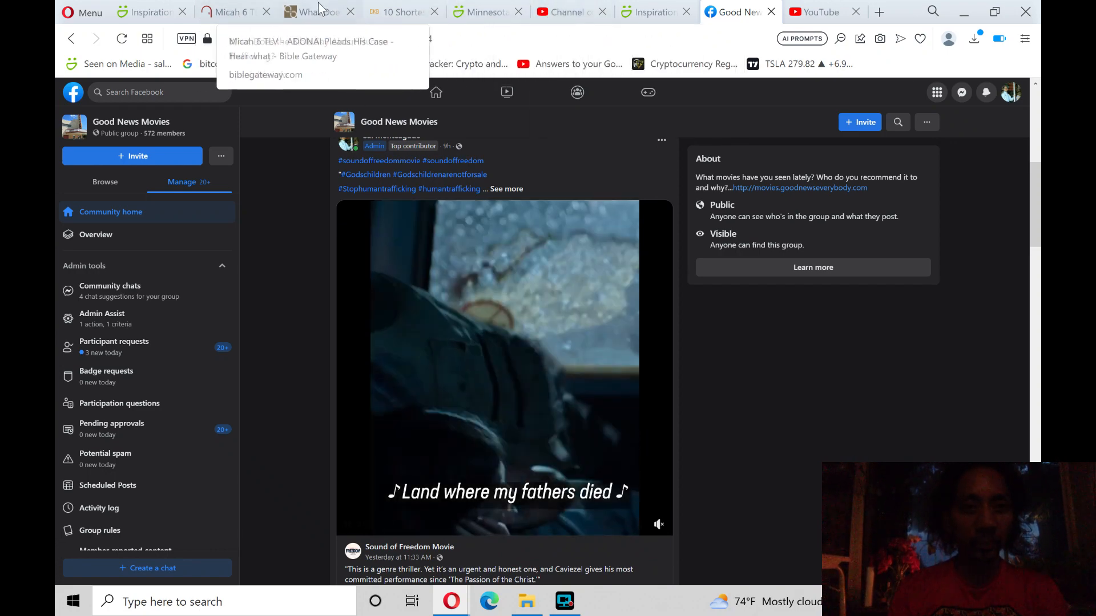
- Switch to OpenBible's Human Trafficking tab and read the 55 verses through to the end
click(312, 12)
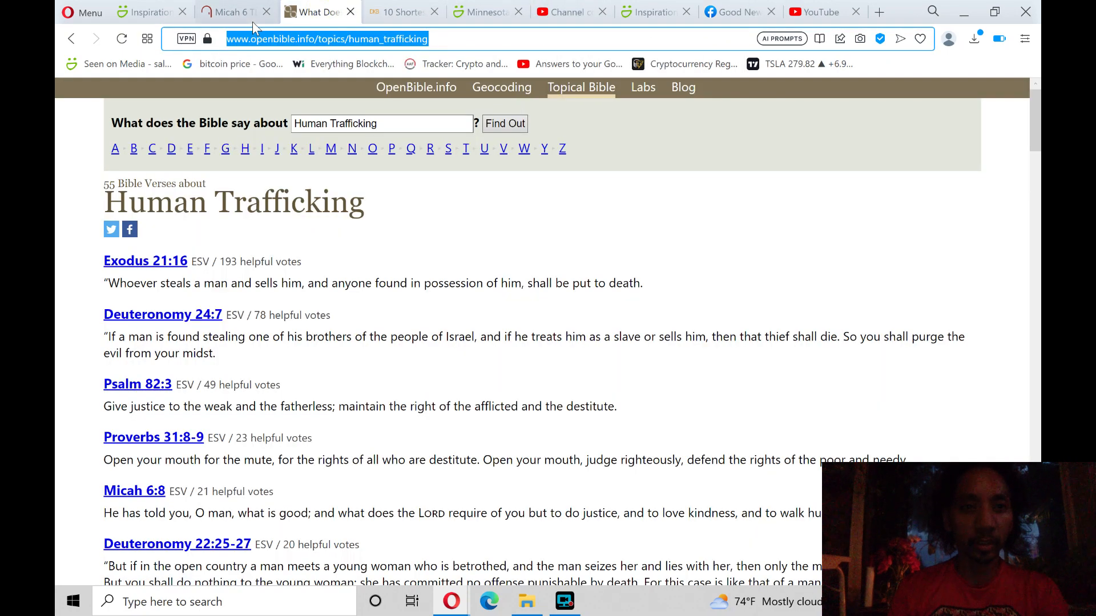
mouse_move(234, 12)
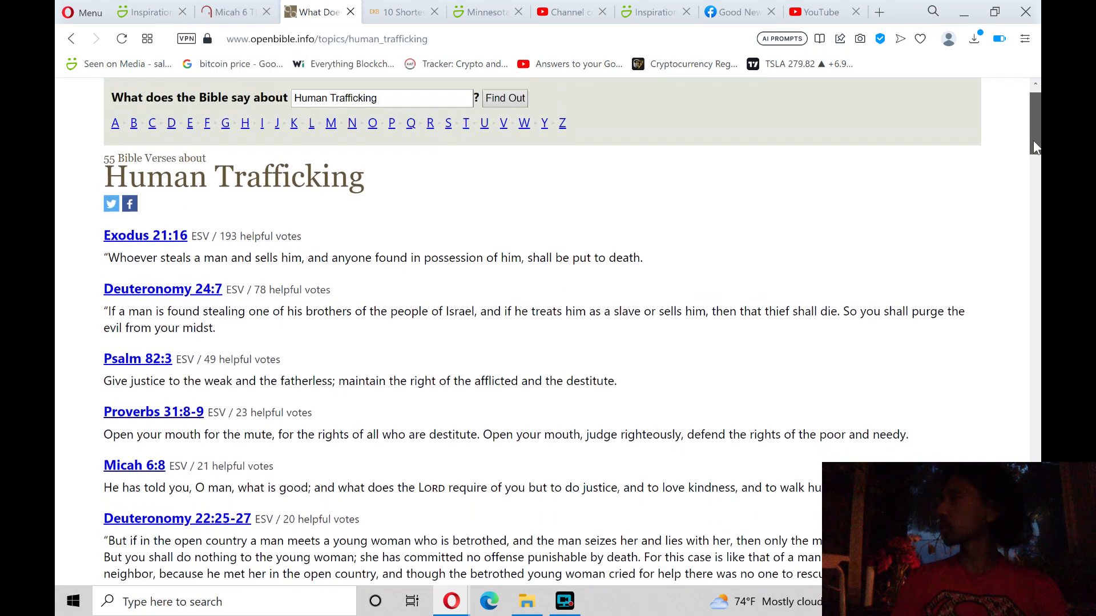
scroll(down, 3)
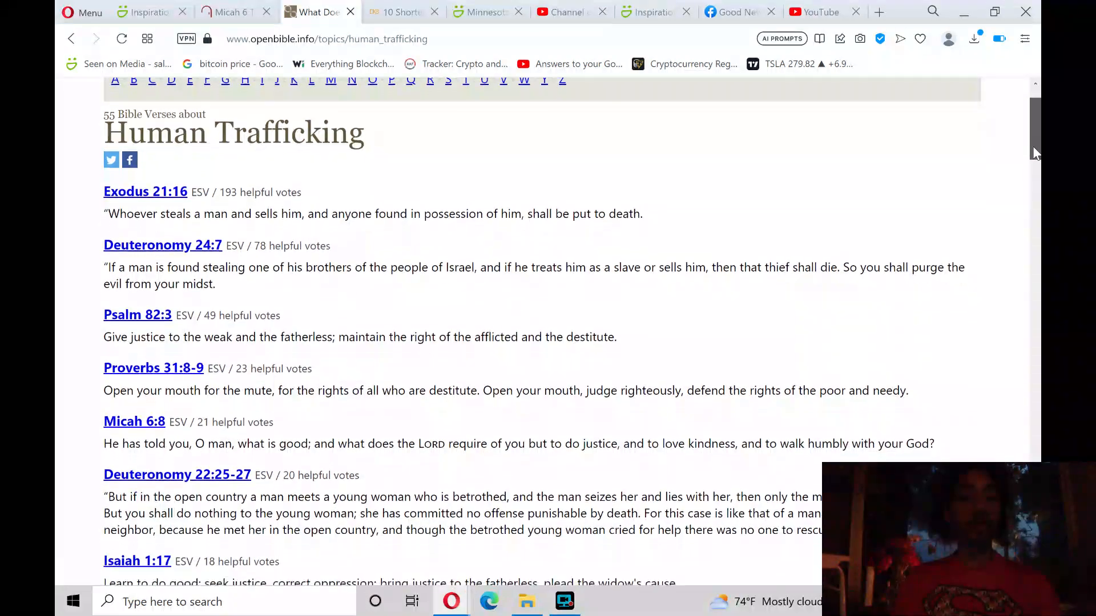
scroll(down, 3)
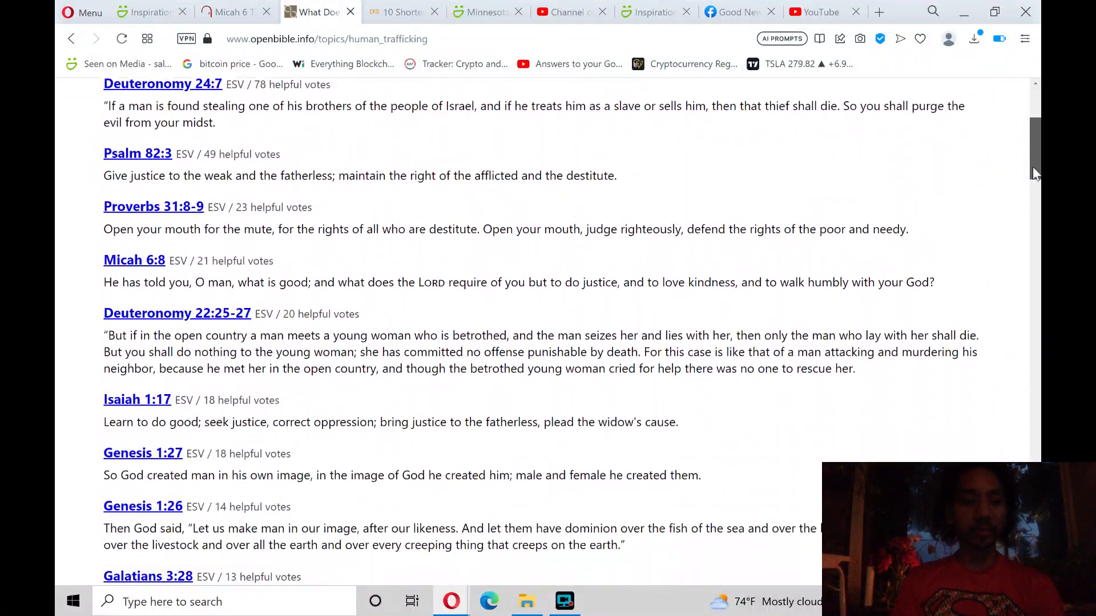
scroll(down, 3)
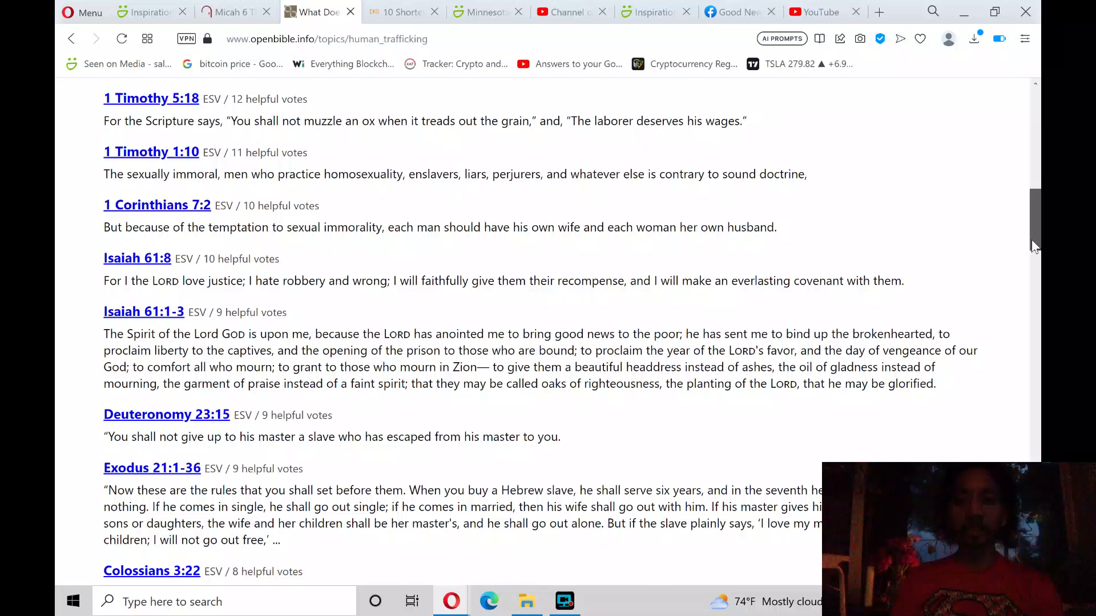
scroll(down, 3)
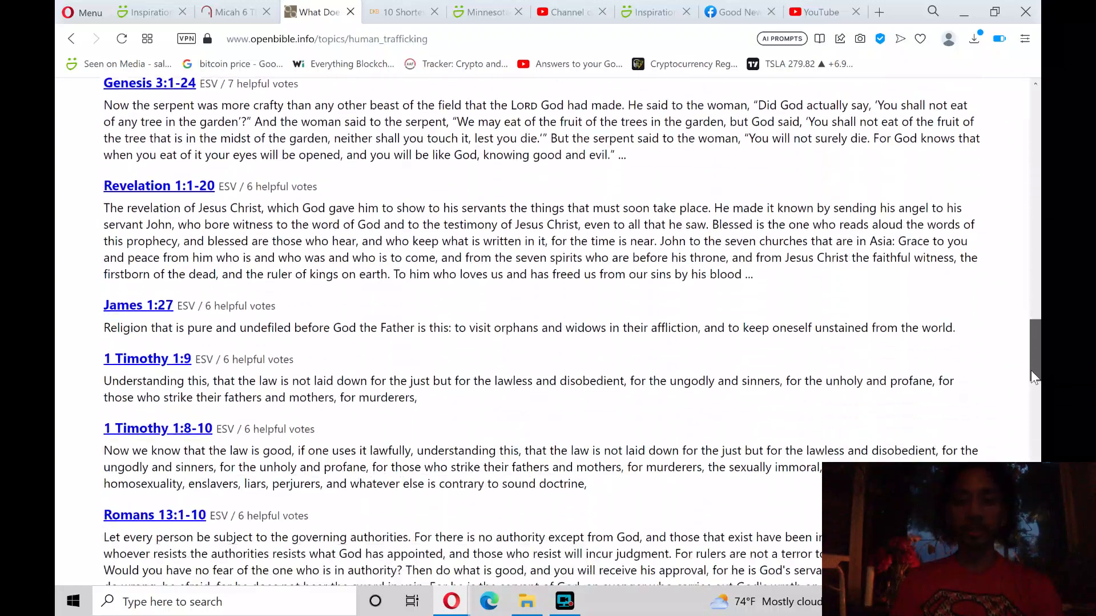
scroll(down, 3)
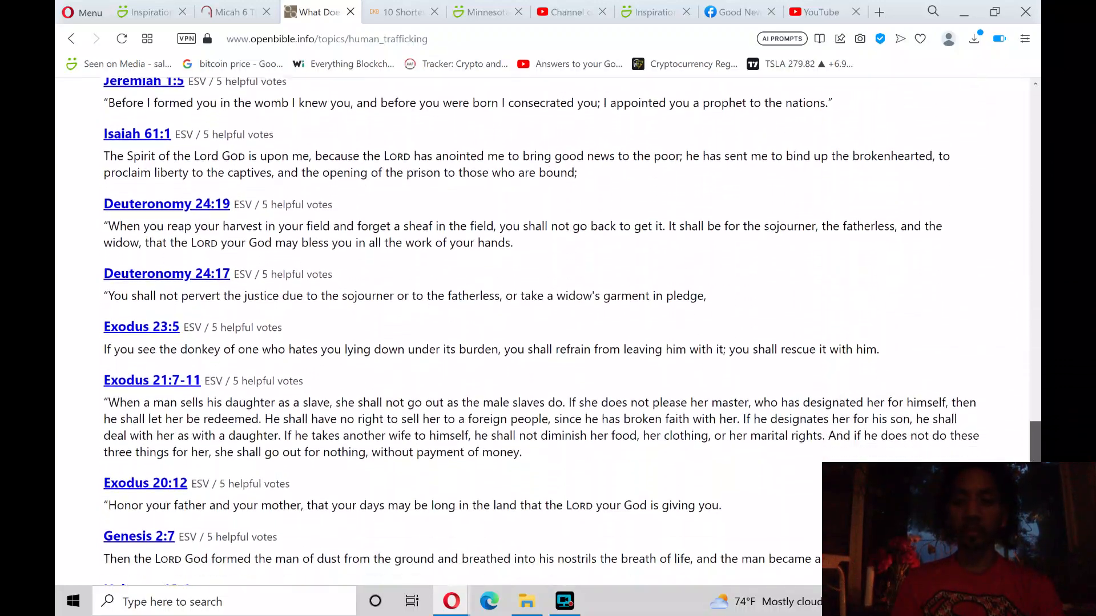
scroll(down, 3)
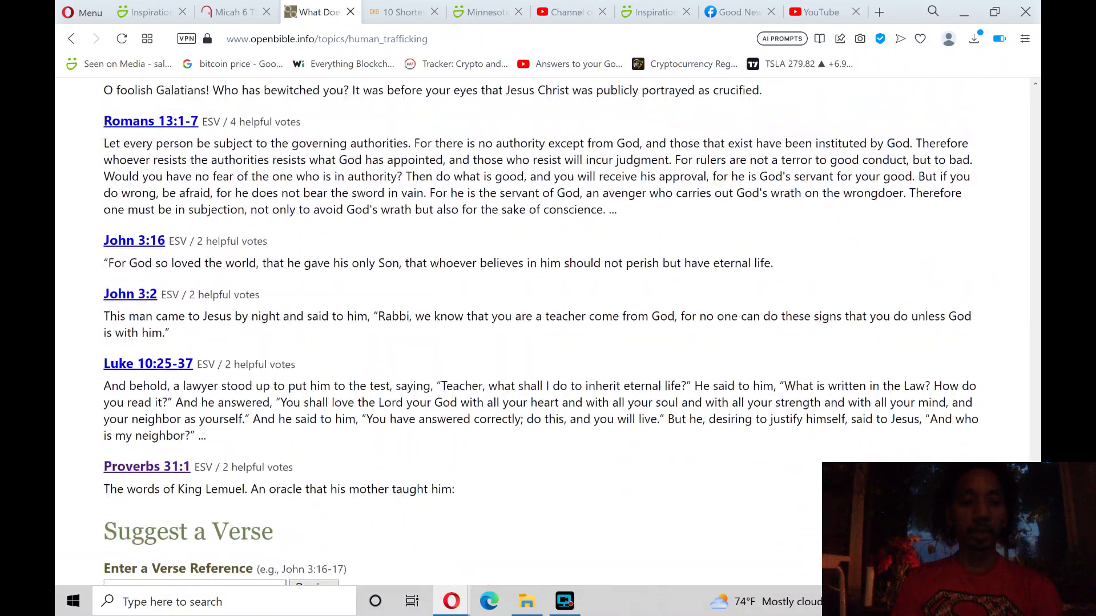
scroll(up, 3)
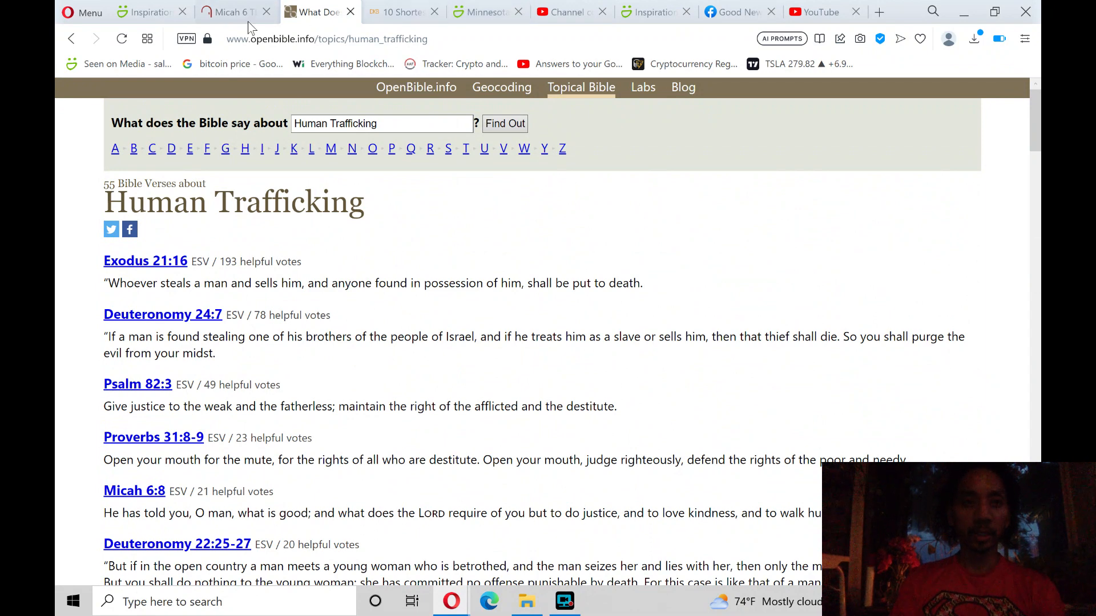
- Switch to the Micah 6 tab and read down past 'What Is Adonai Seeking From You?' (verses 6–8)
click(230, 12)
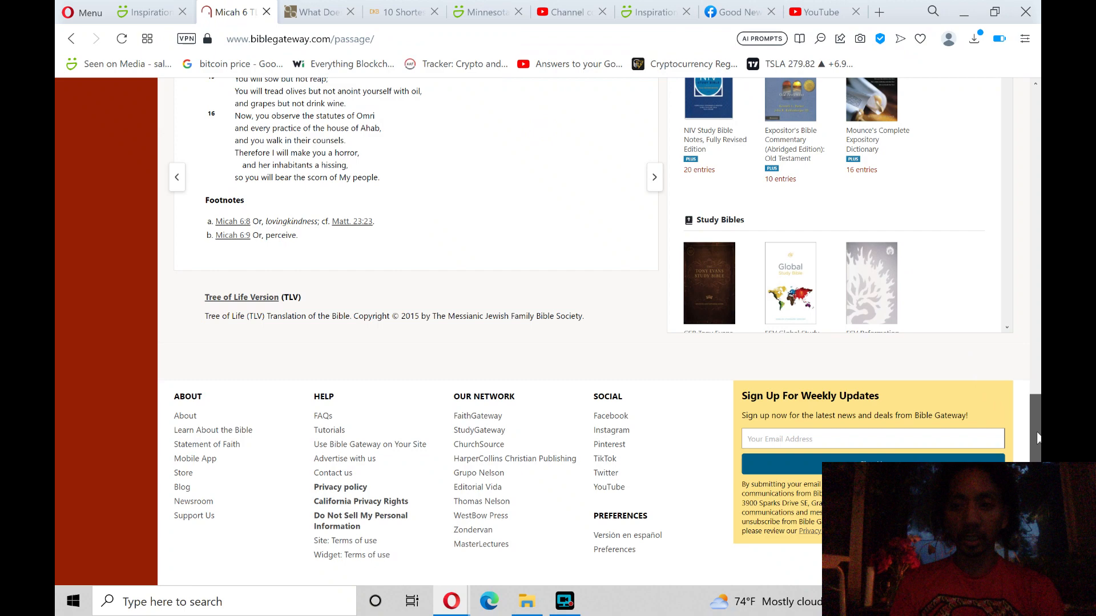
scroll(up, 3)
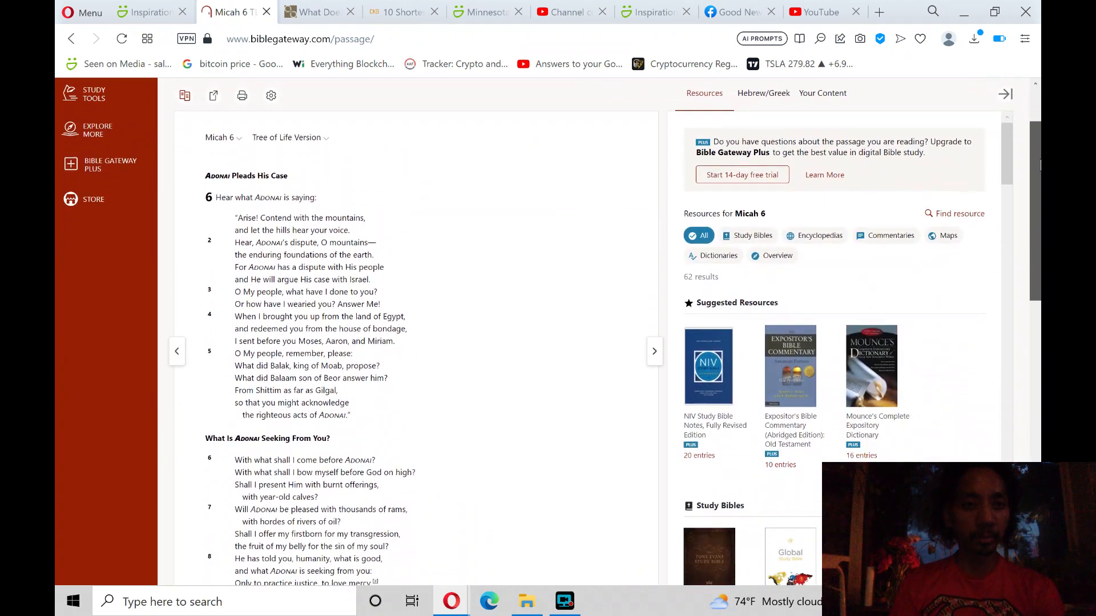
scroll(down, 3)
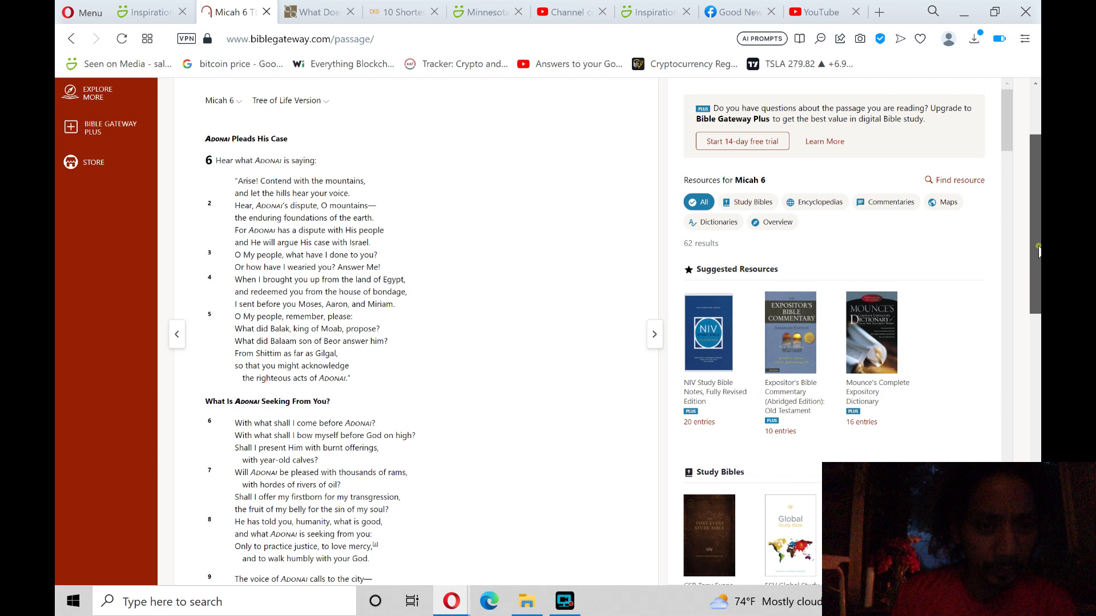
scroll(down, 3)
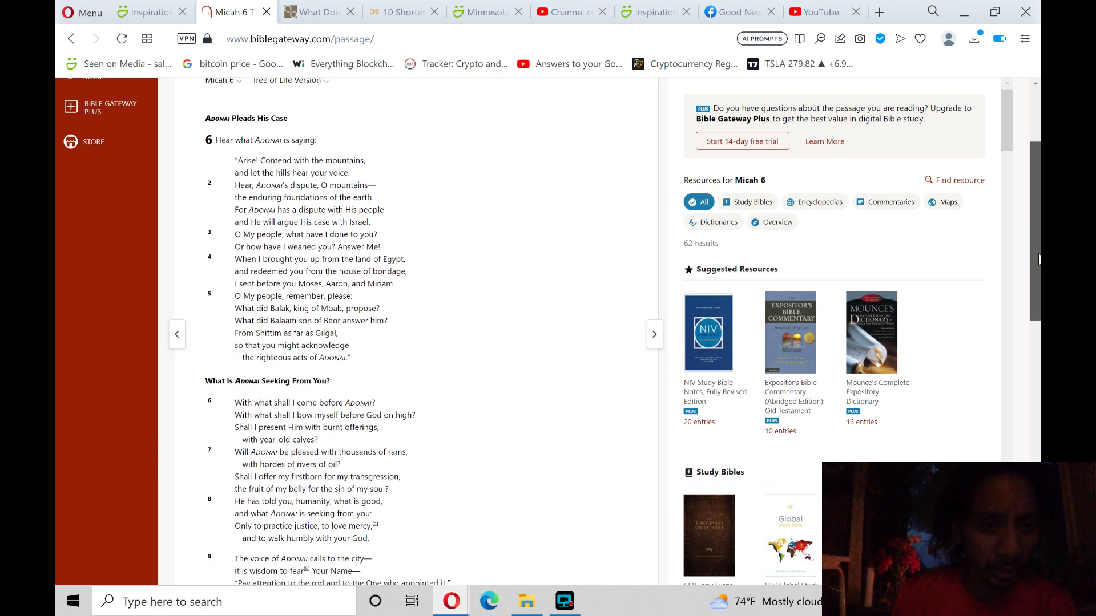
scroll(down, 3)
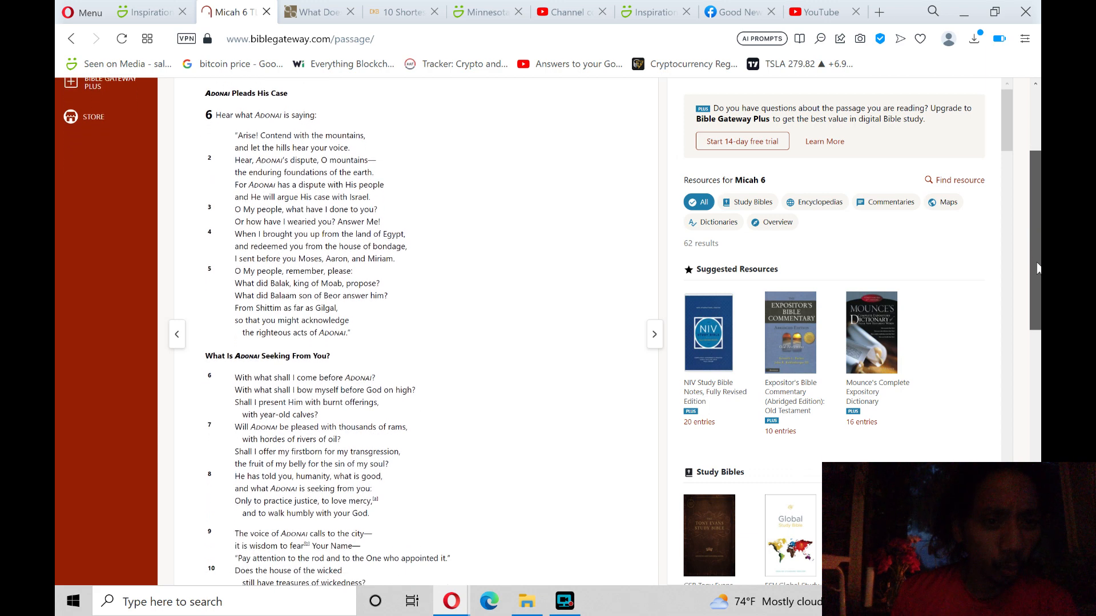
scroll(down, 3)
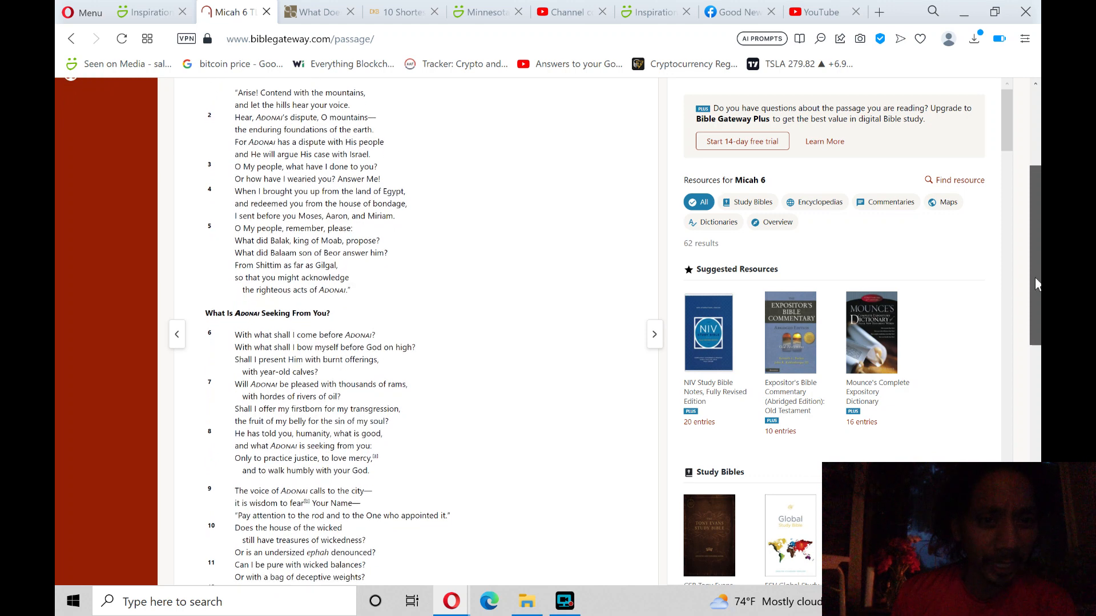
scroll(down, 3)
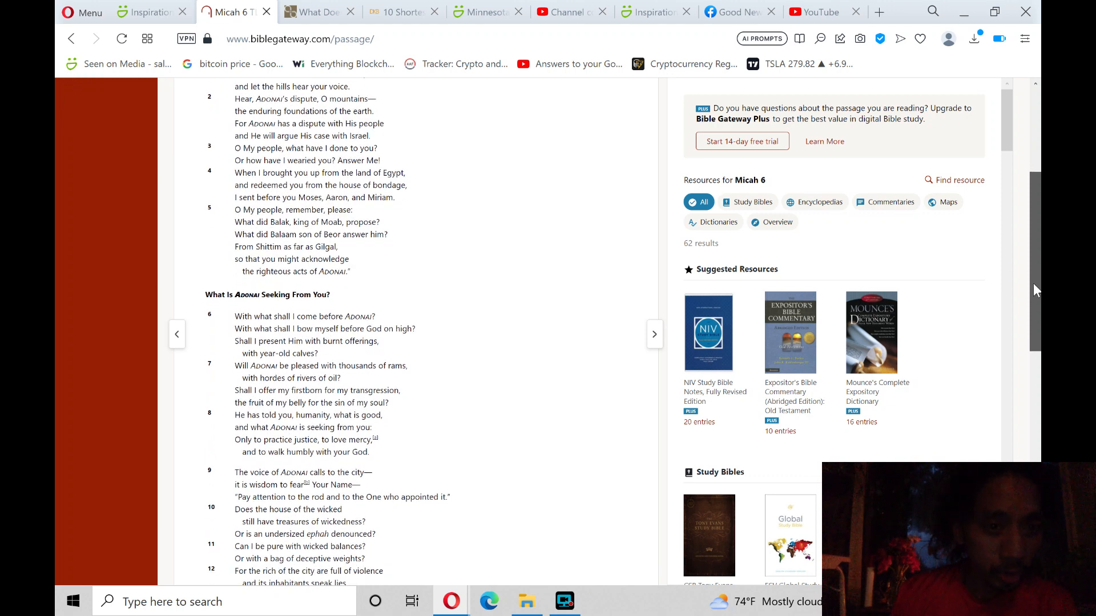
scroll(down, 3)
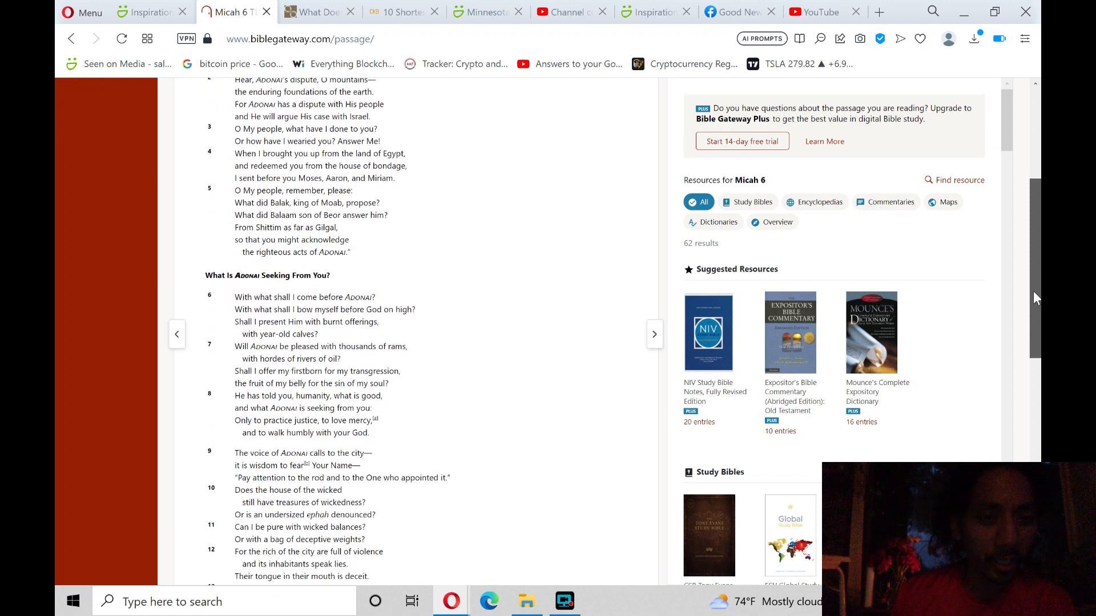
scroll(down, 3)
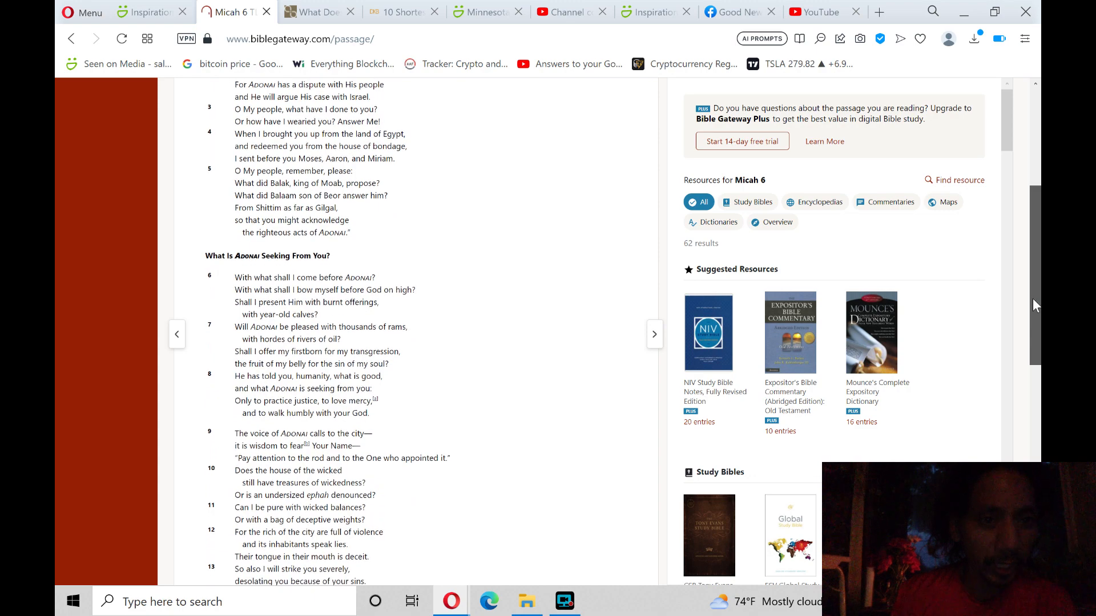
scroll(down, 3)
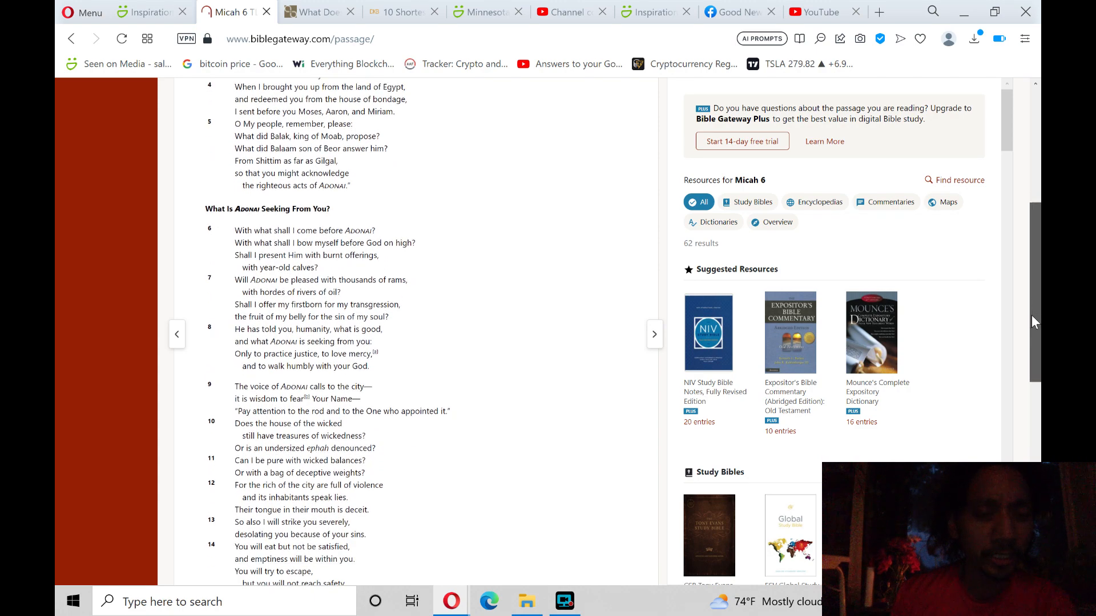
scroll(down, 3)
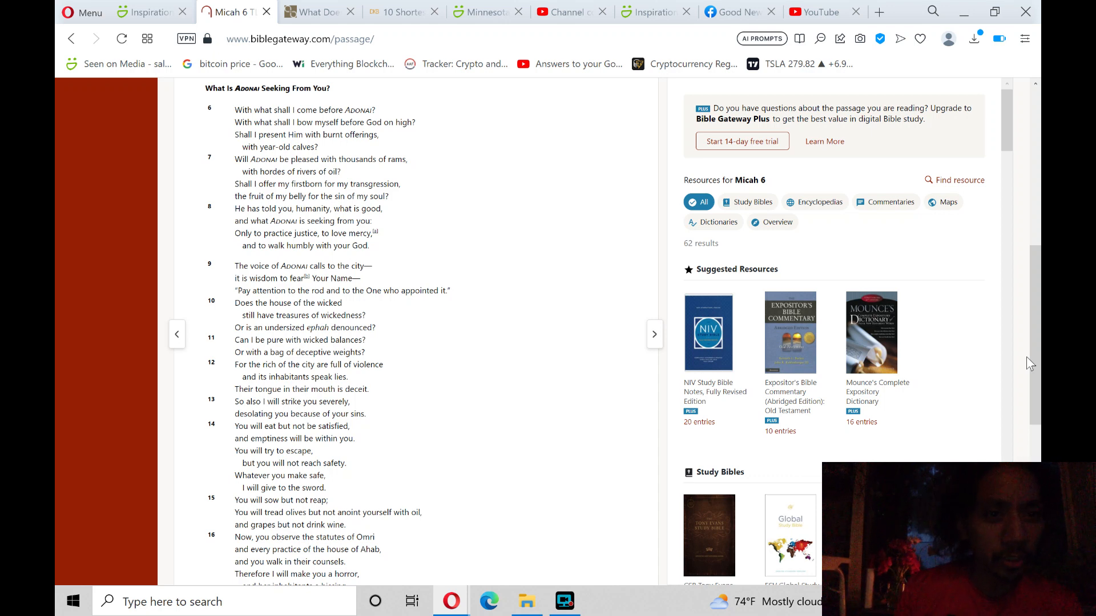
- Scroll past Micah 6:16 to the footnotes on verses 8 and 9
scroll(up, 3)
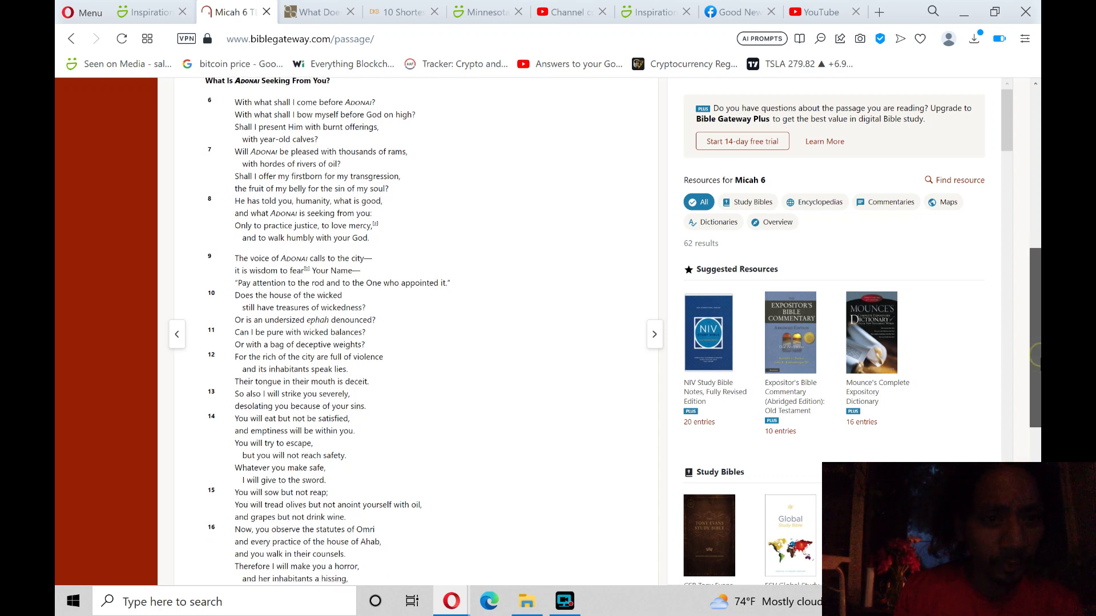
scroll(down, 3)
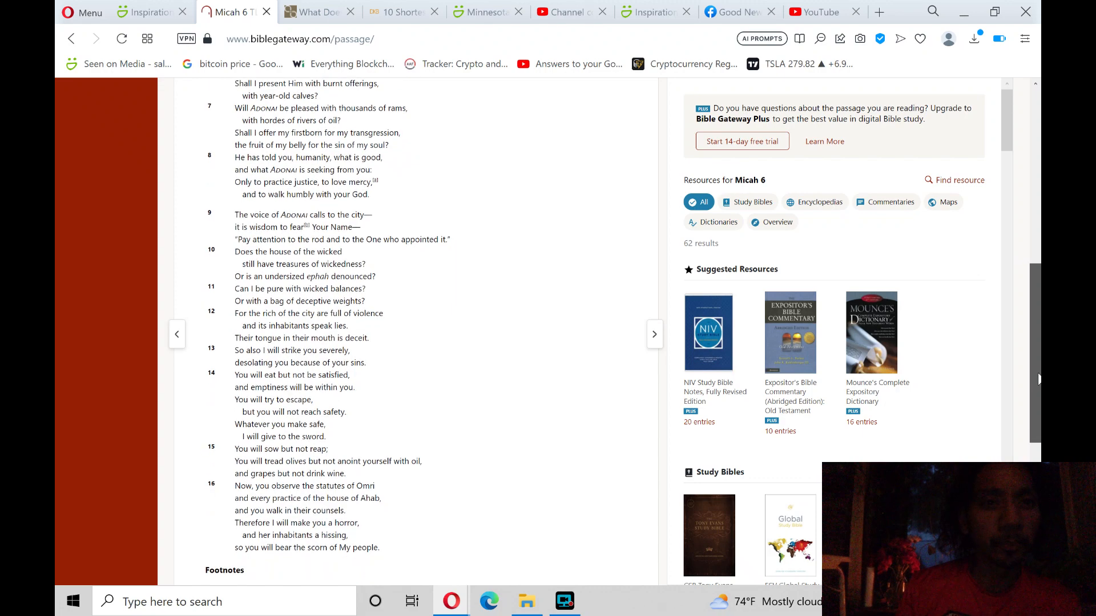
scroll(down, 3)
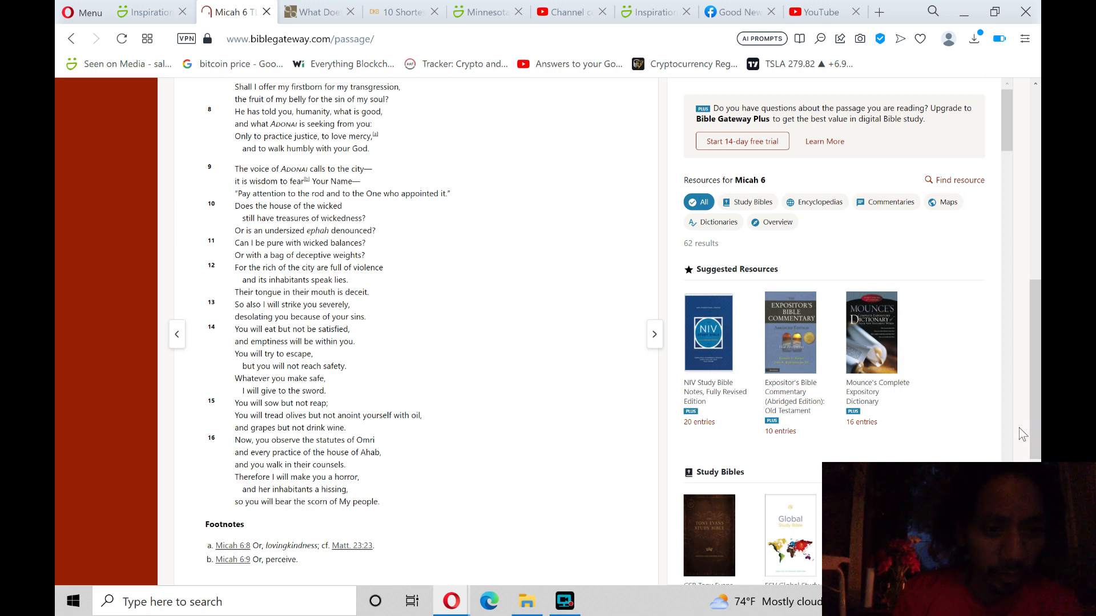
mouse_move(517, 442)
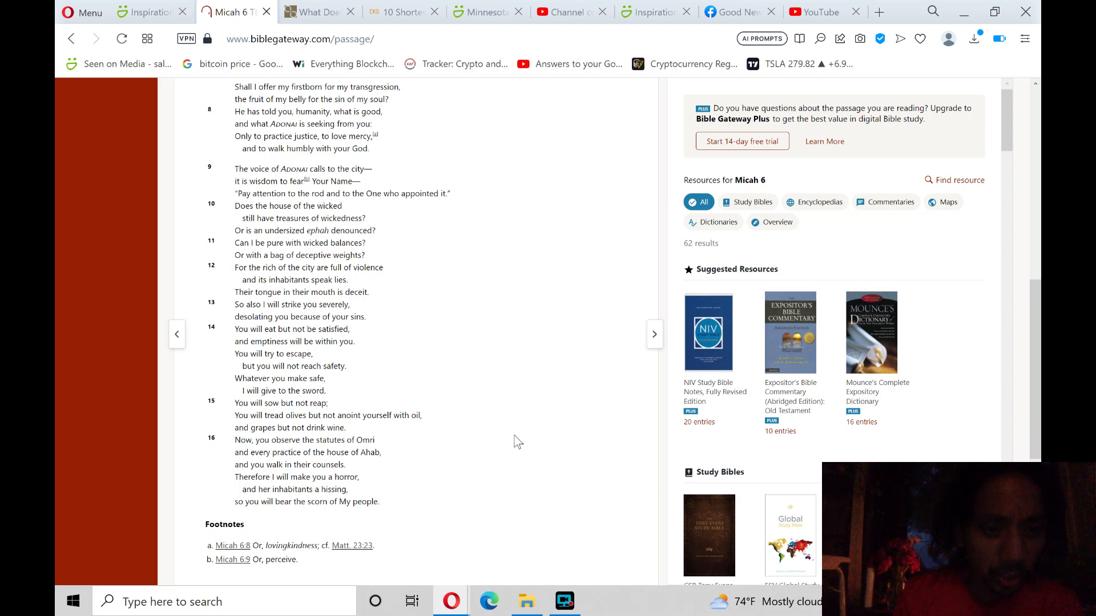
mouse_move(459, 448)
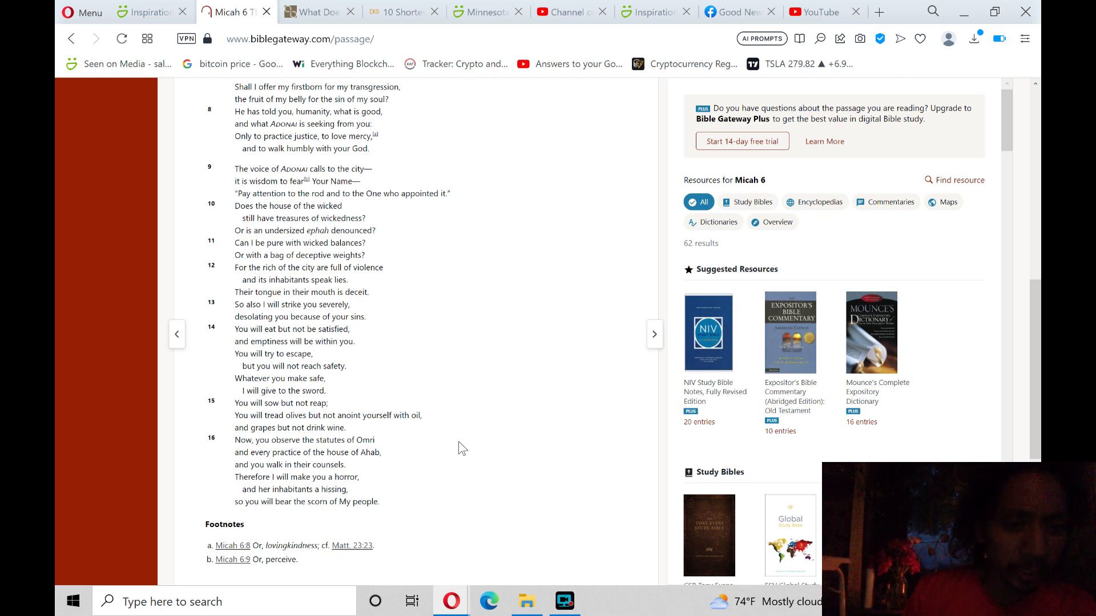
mouse_move(390, 458)
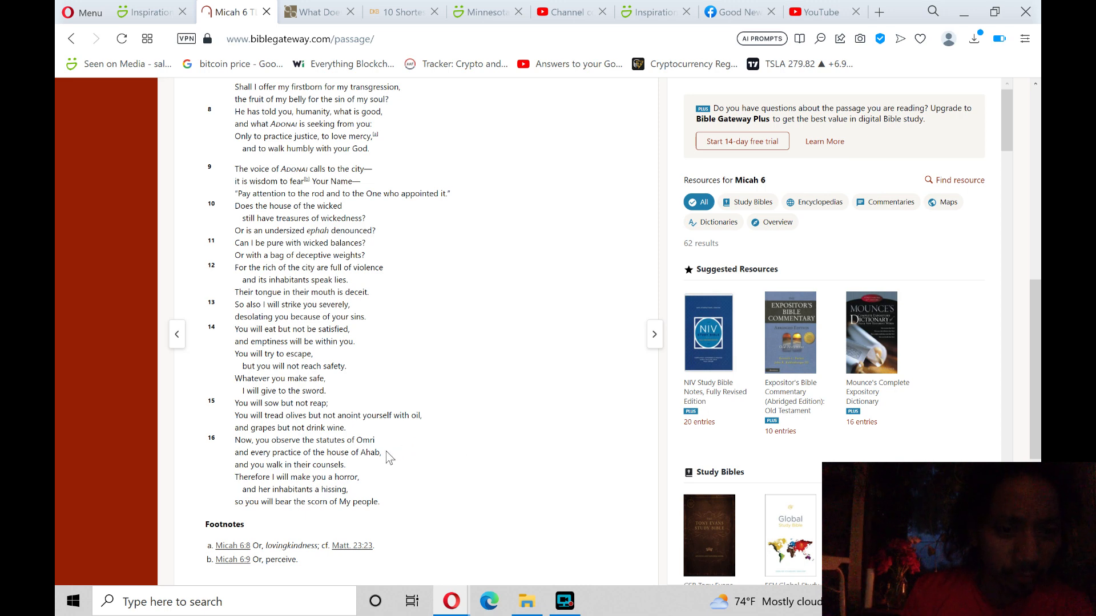
mouse_move(468, 474)
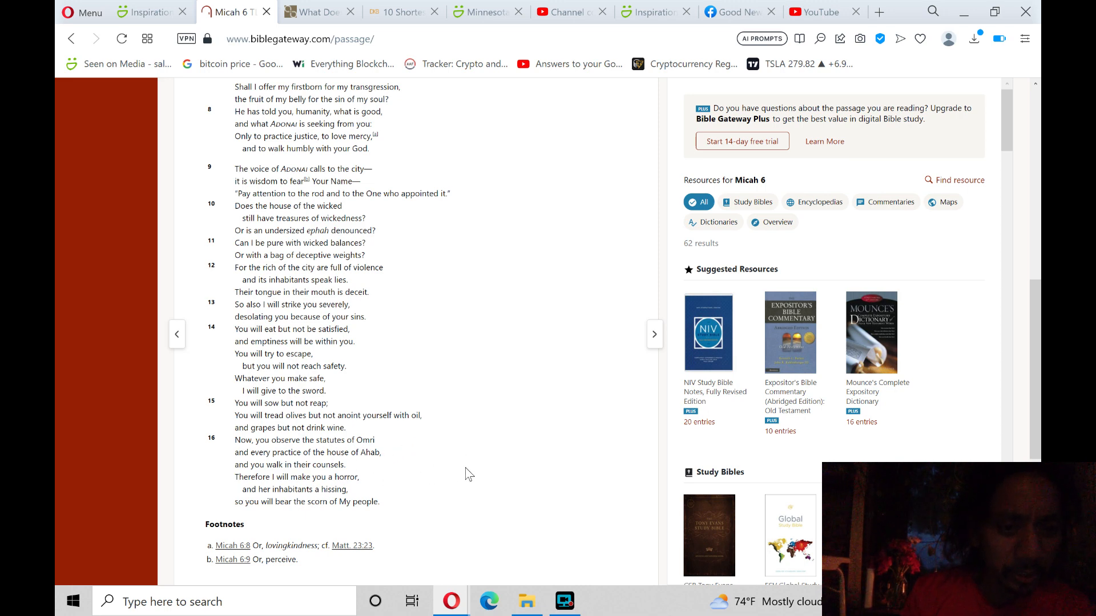
mouse_move(440, 473)
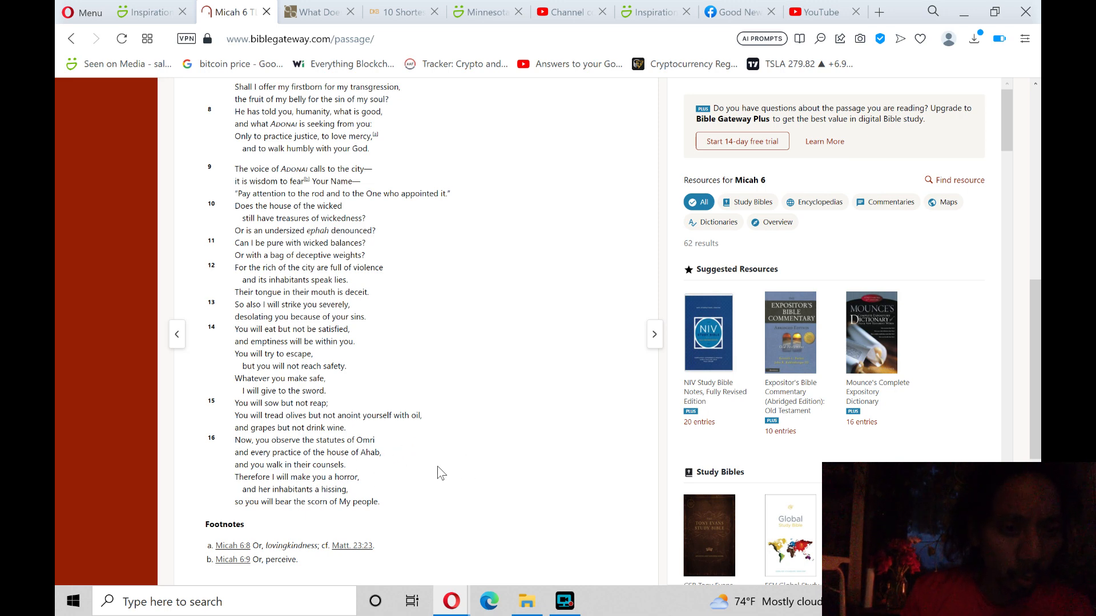
mouse_move(488, 461)
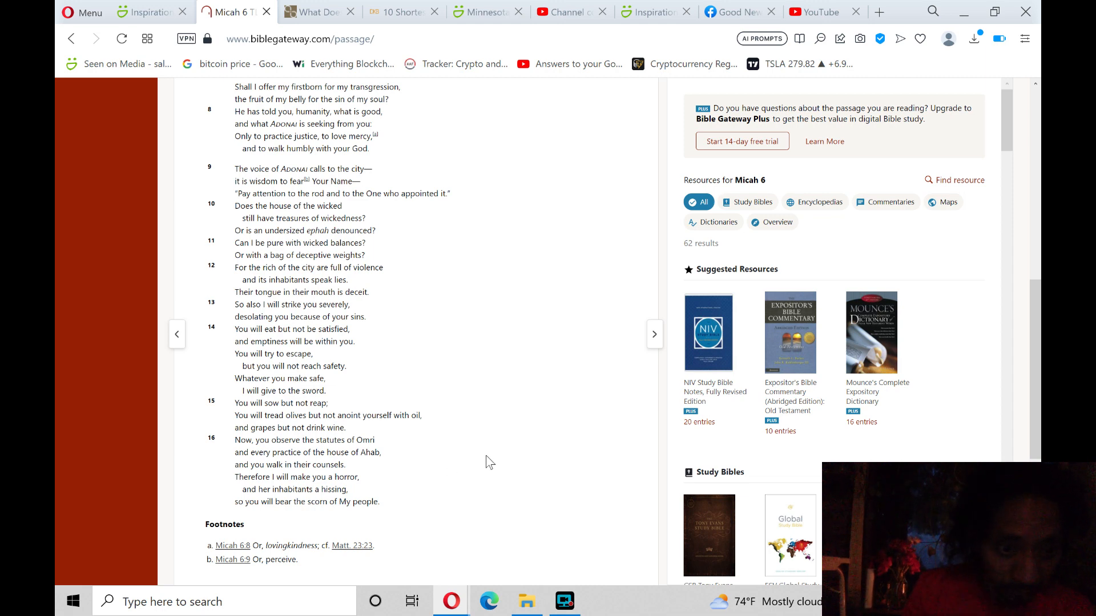
mouse_move(442, 467)
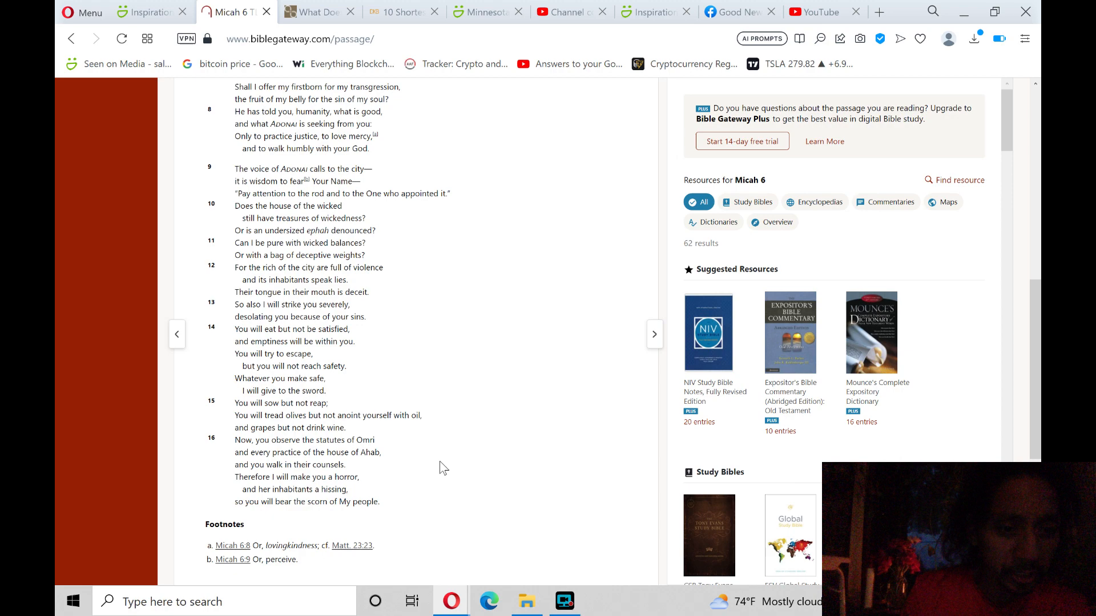
mouse_move(961, 425)
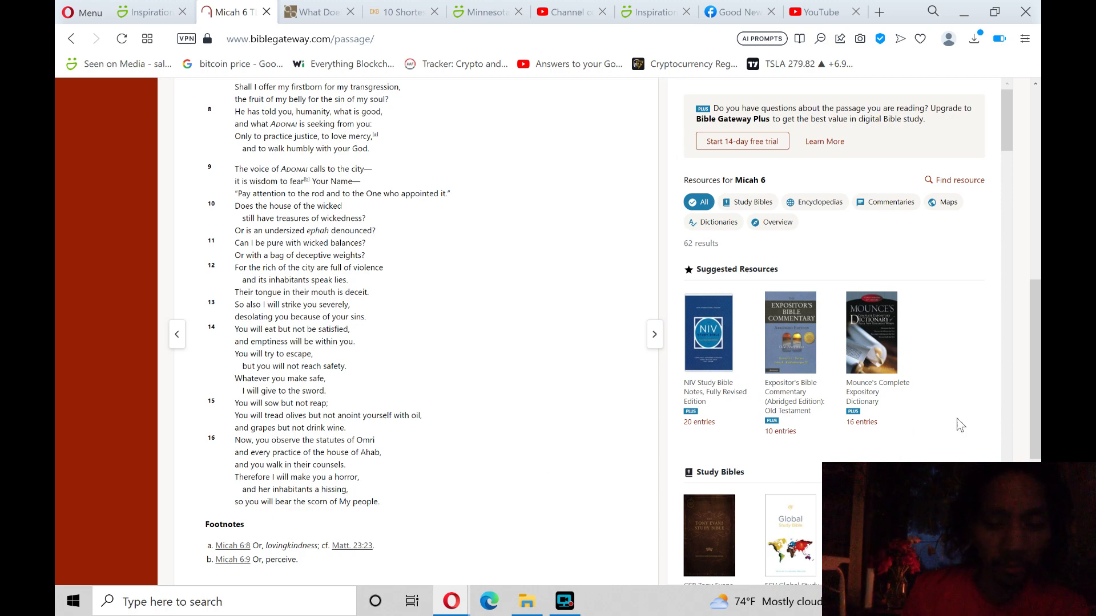
- Scroll back to the top of Micah 6, then return to OpenBible's Human Trafficking verses
scroll(up, 3)
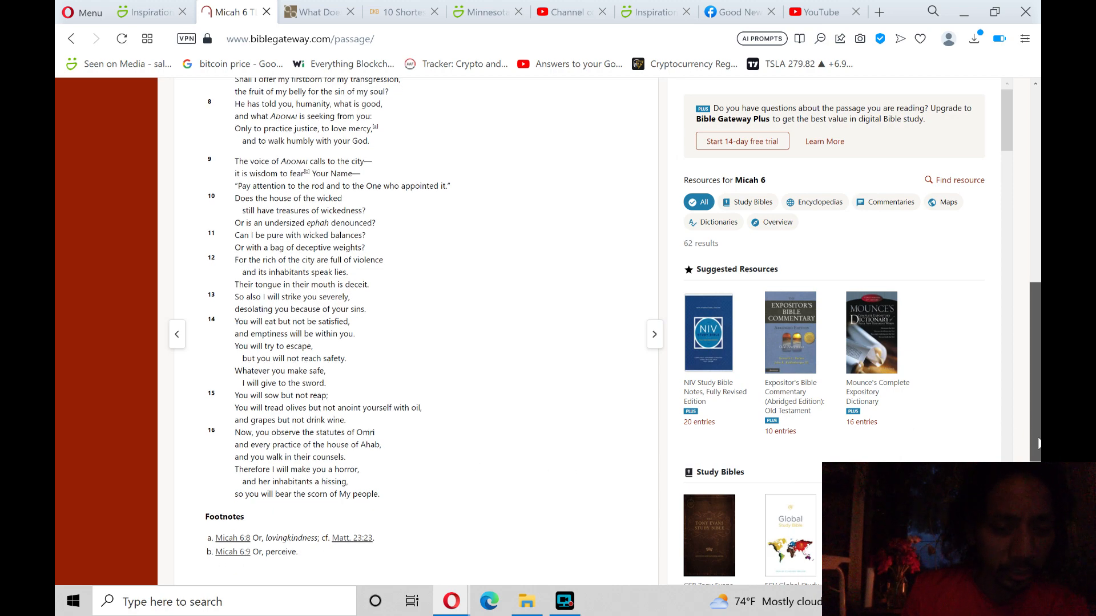
scroll(up, 3)
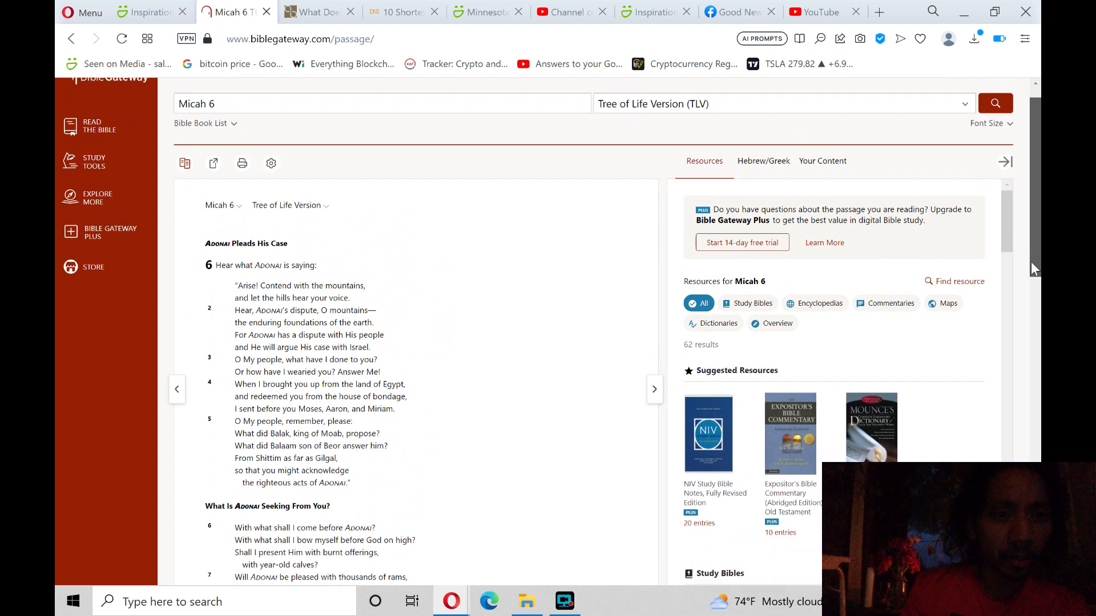
scroll(down, 3)
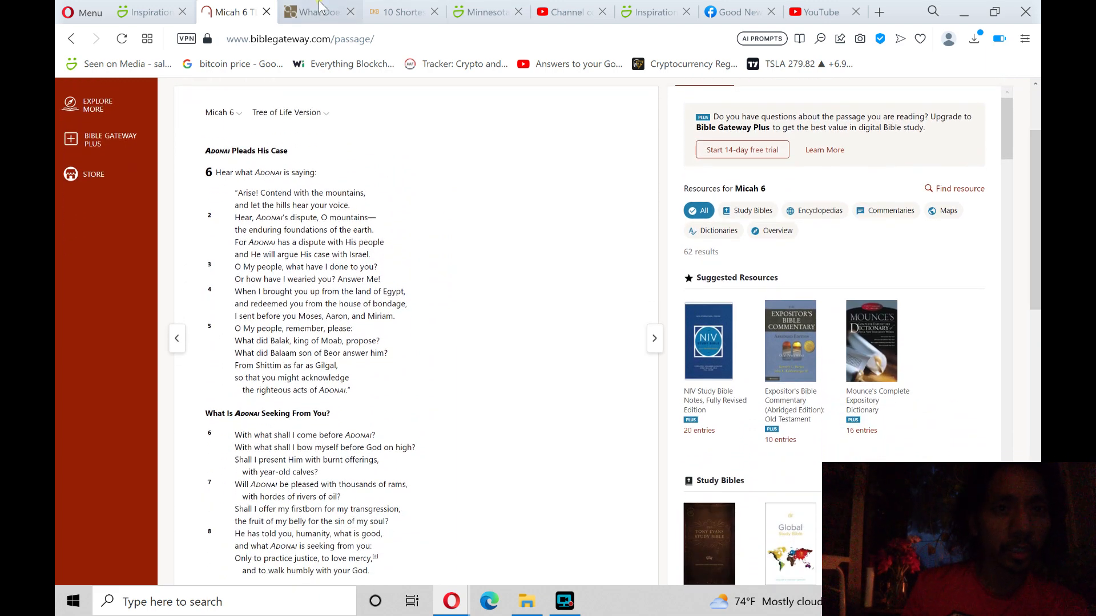
click(314, 12)
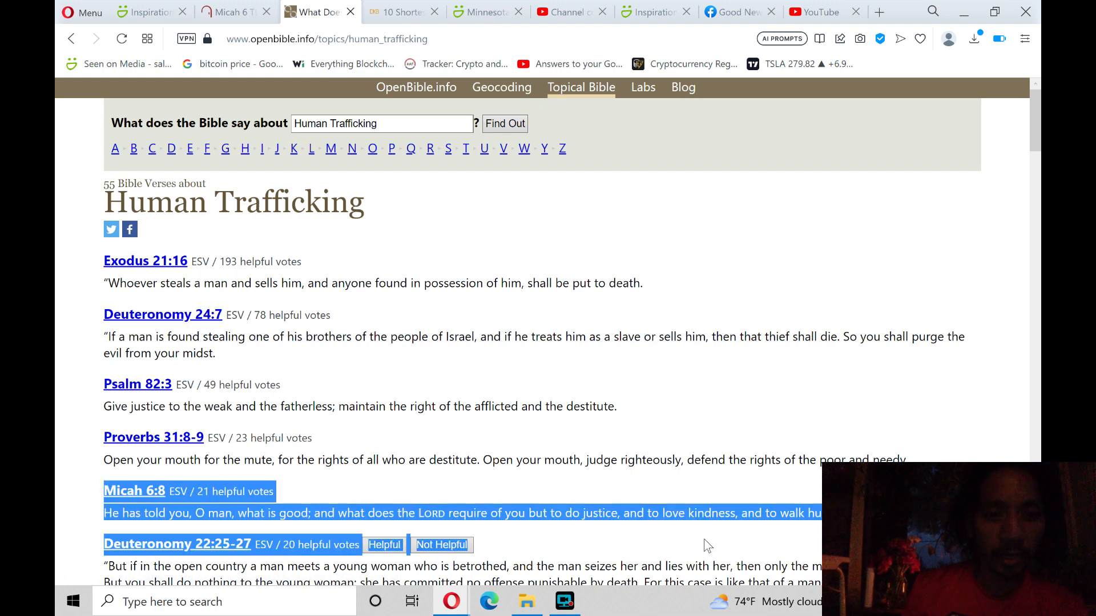
- Clear the highlight on the Micah 6:8 entry in the verse list
click(525, 240)
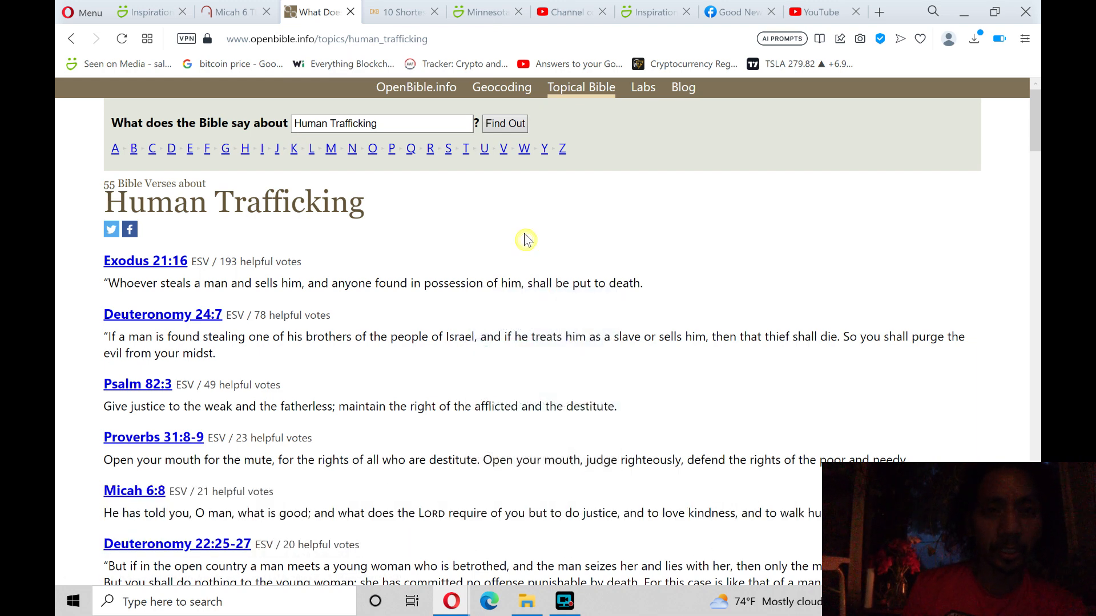
mouse_move(480, 12)
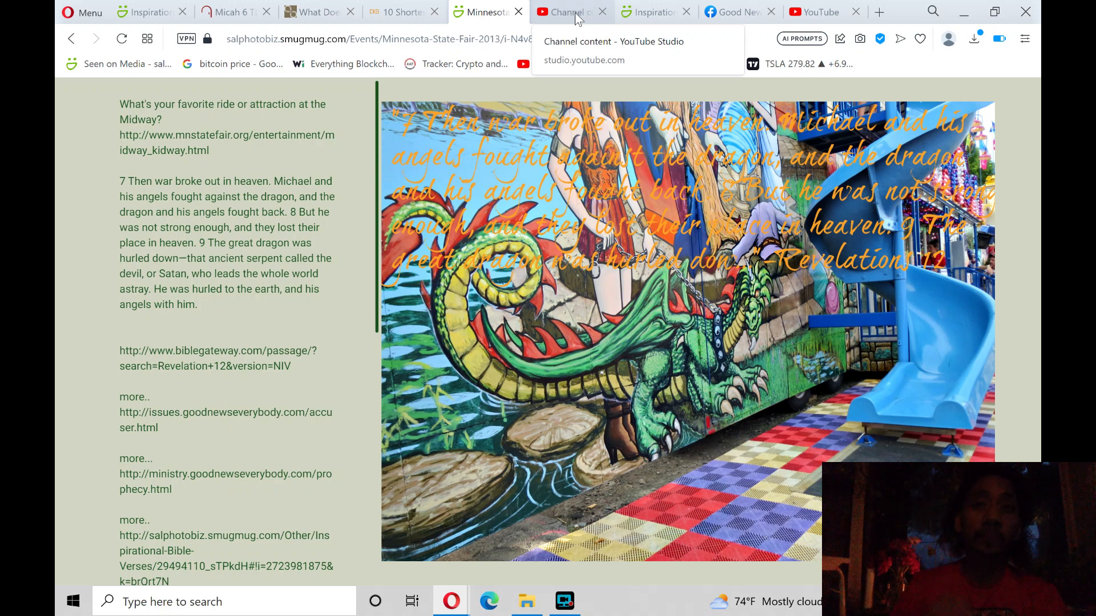
- Switch to the SmugMug Inspirational Bible Verses page showing Psalm 82 (Tree of Life Version)
click(655, 12)
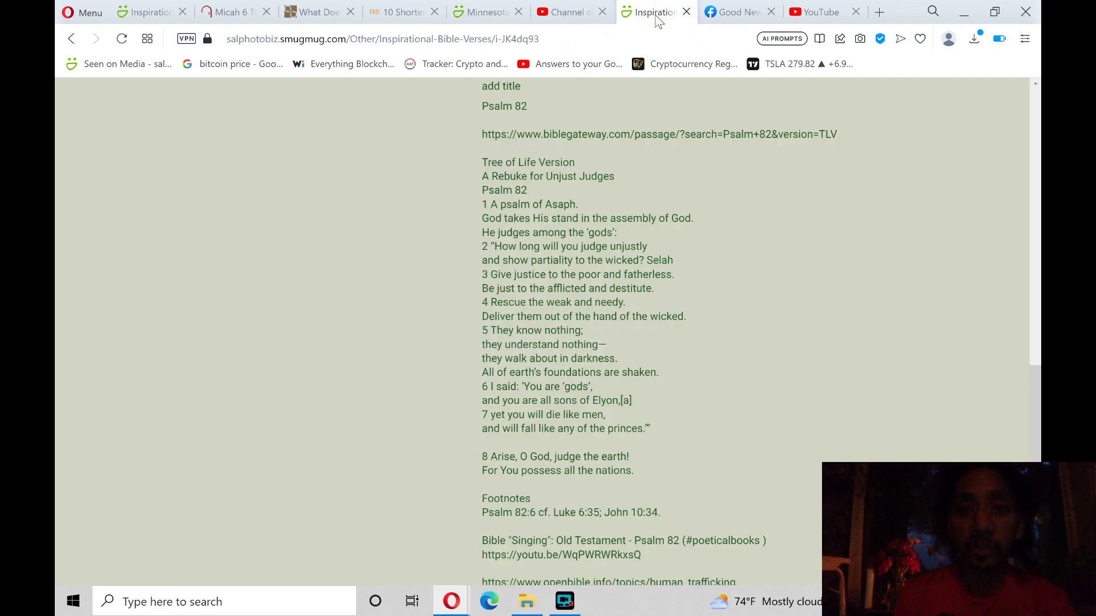
mouse_move(734, 12)
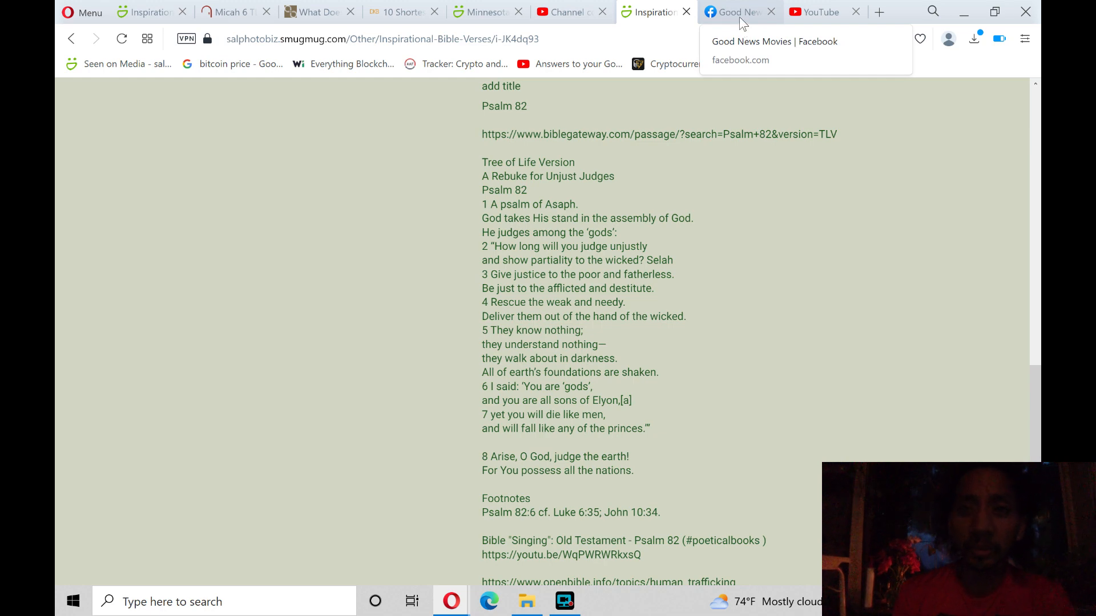
- Switch to the Good News Movies Facebook group and browse to the Sound of Freedom trailer post
click(734, 12)
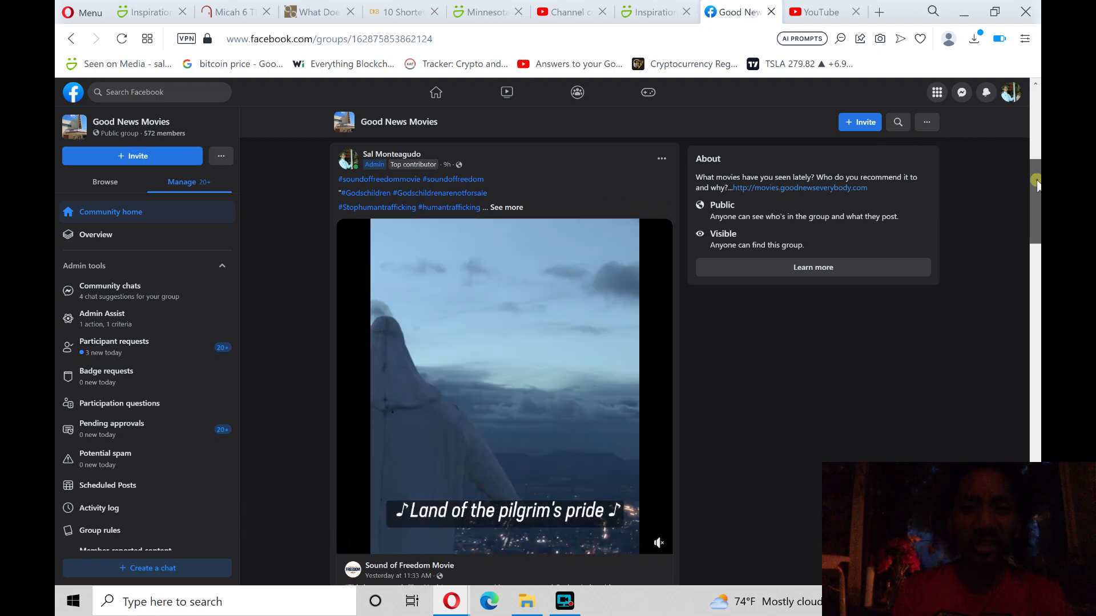
scroll(down, 3)
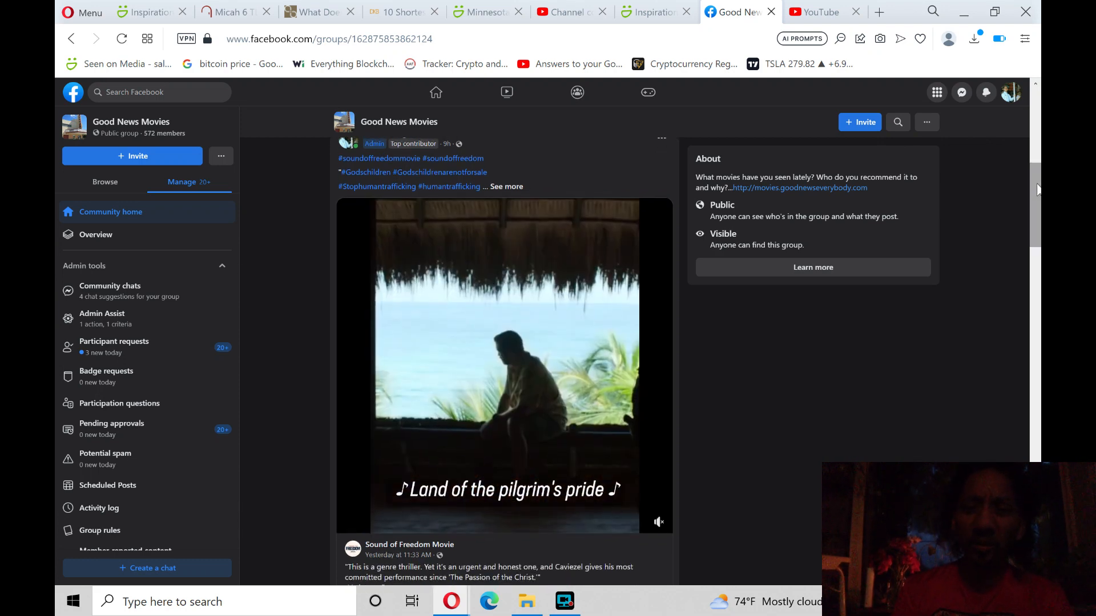
scroll(down, 3)
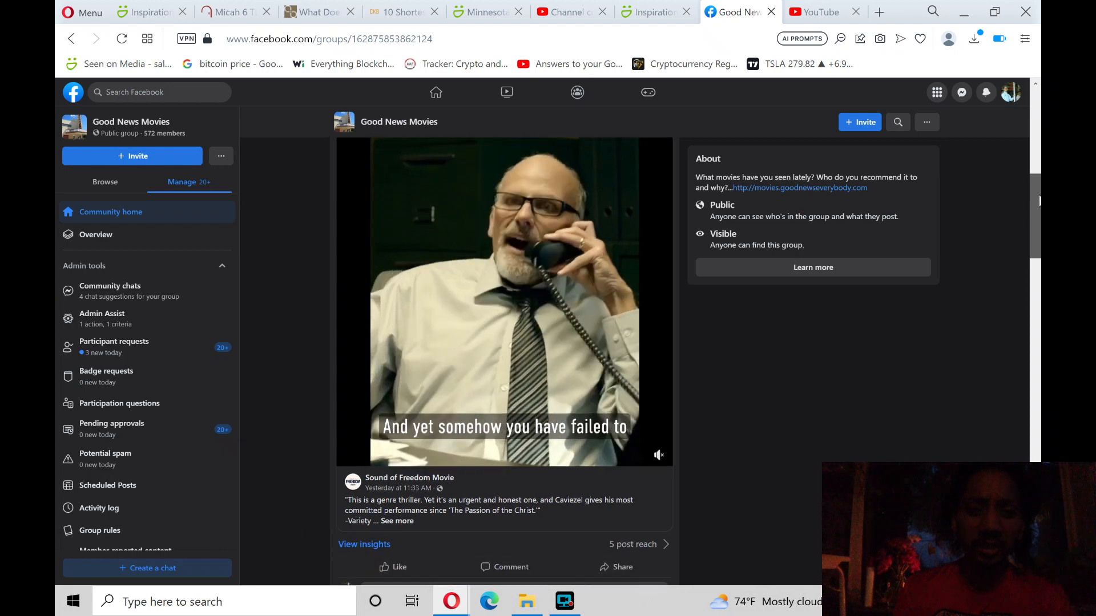
scroll(down, 3)
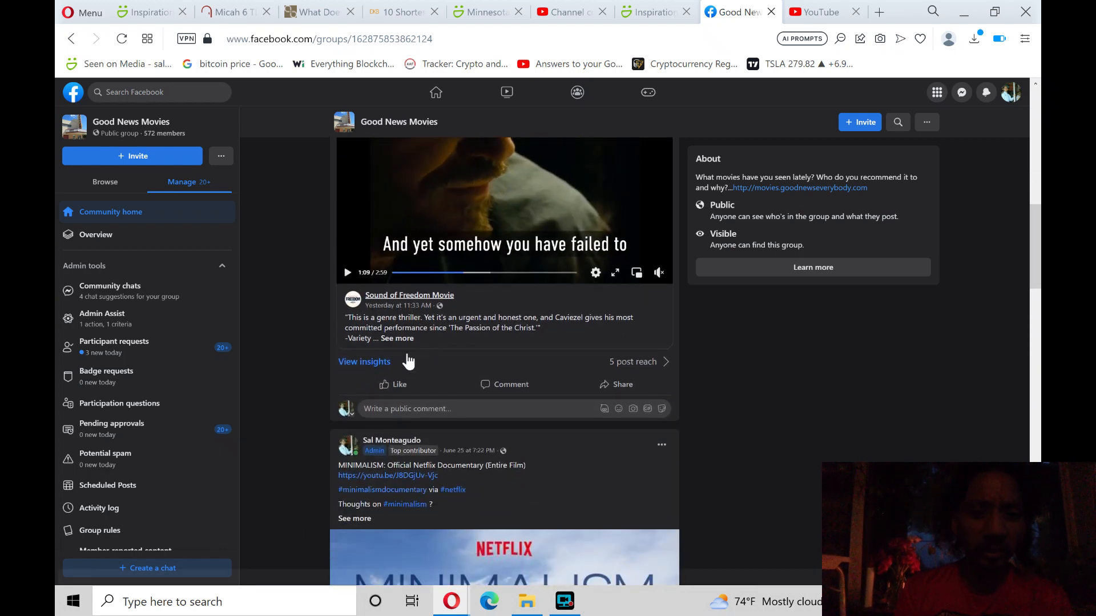
mouse_move(363, 362)
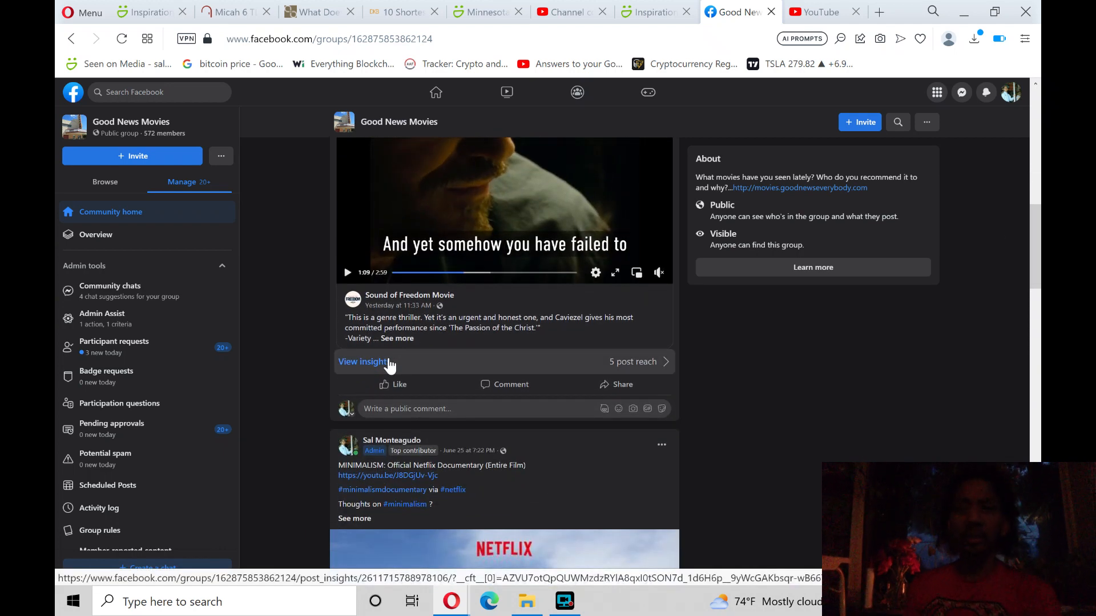
mouse_move(465, 351)
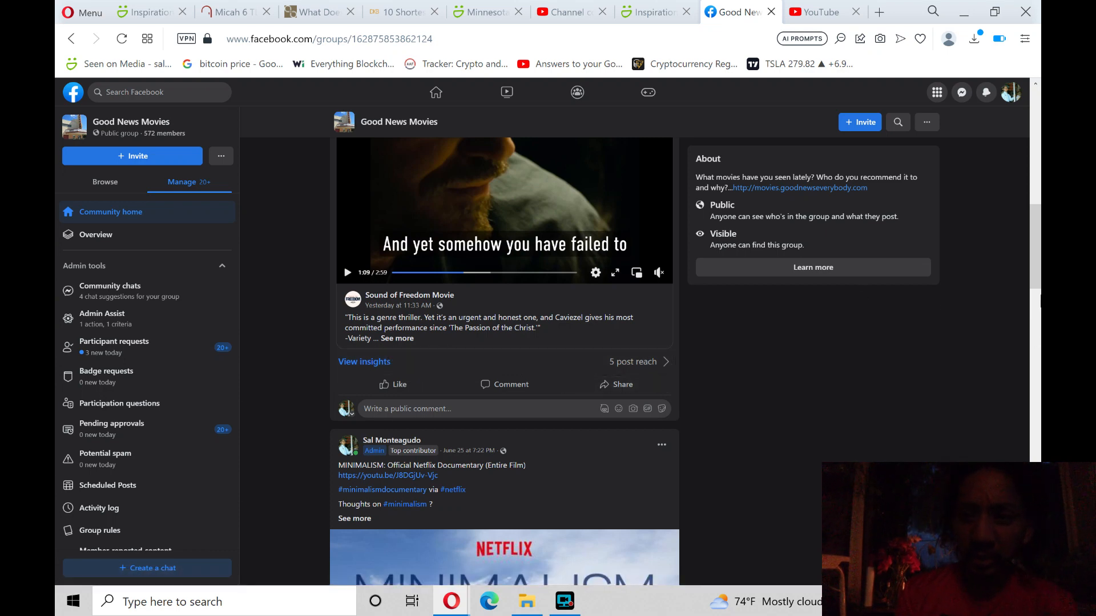
scroll(up, 3)
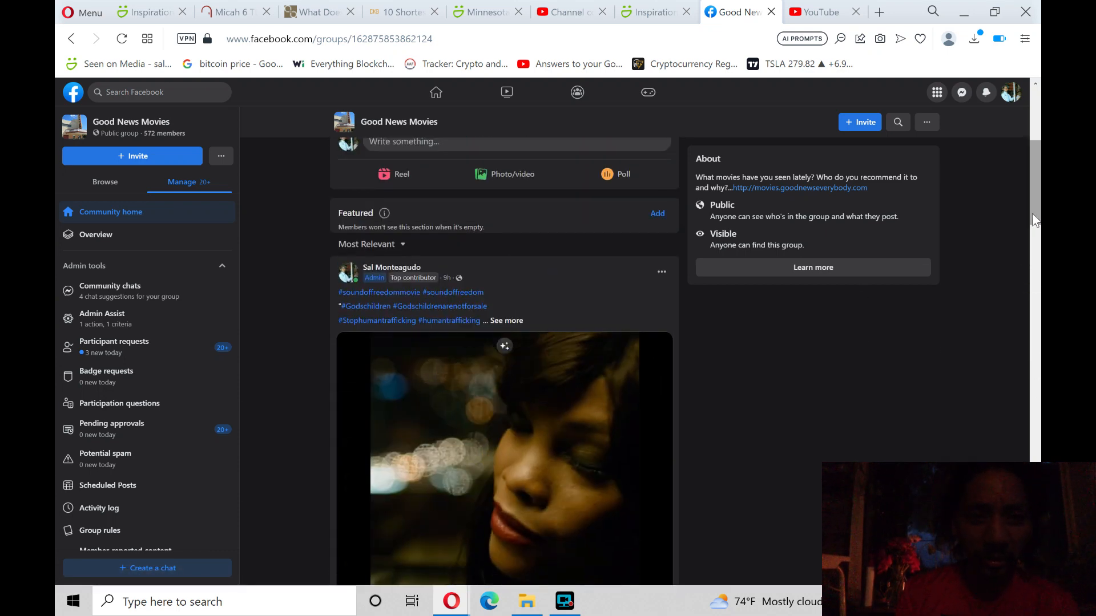
- Return to the Psalm 82 photo and scroll its caption down to the footnotes and links
click(506, 320)
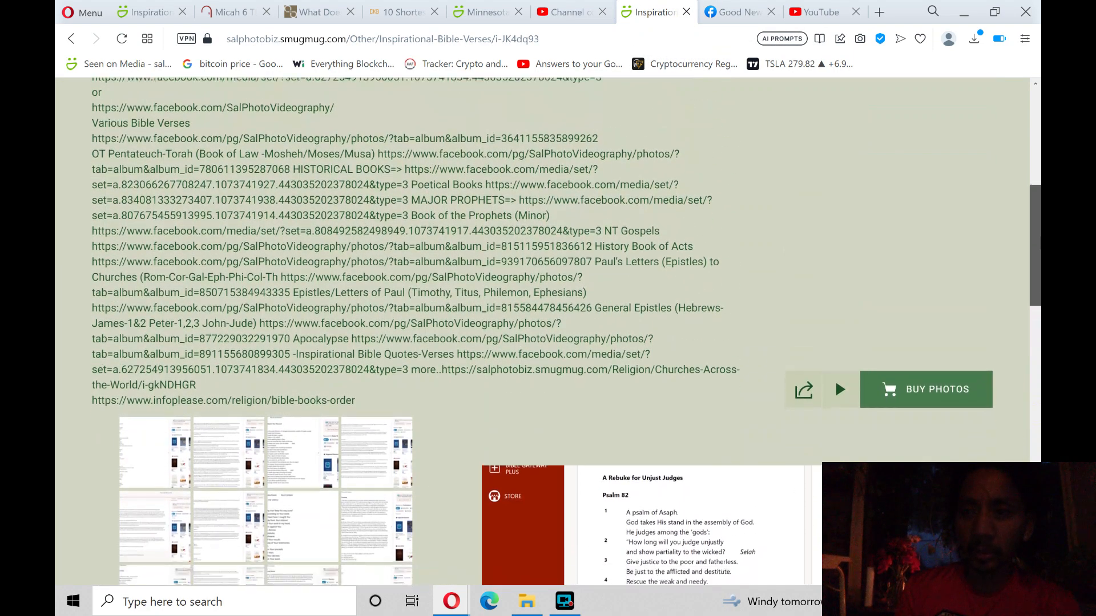
scroll(down, 3)
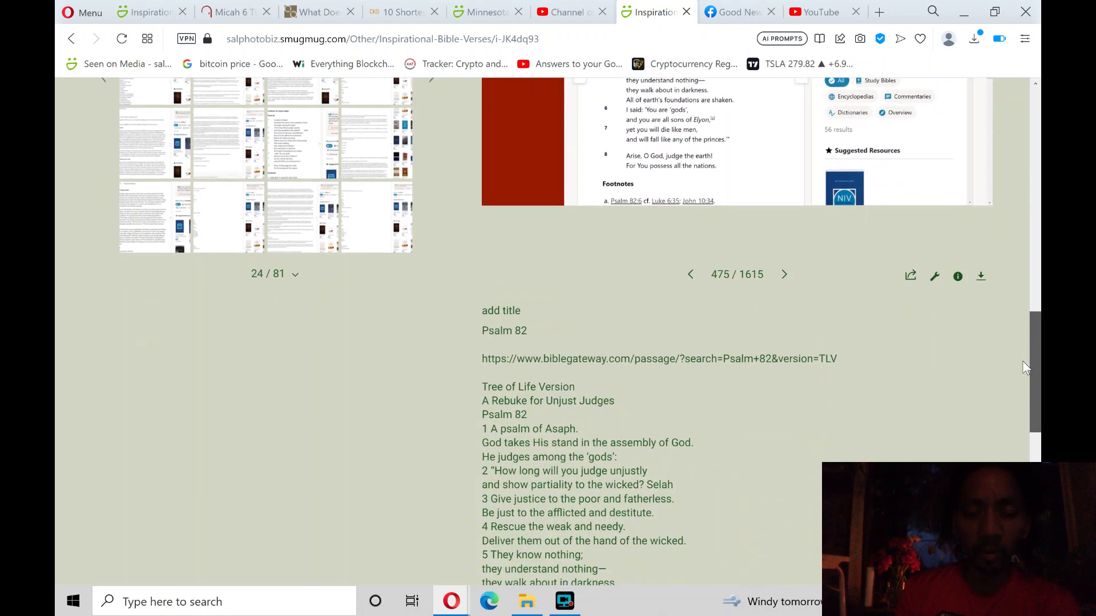
scroll(down, 3)
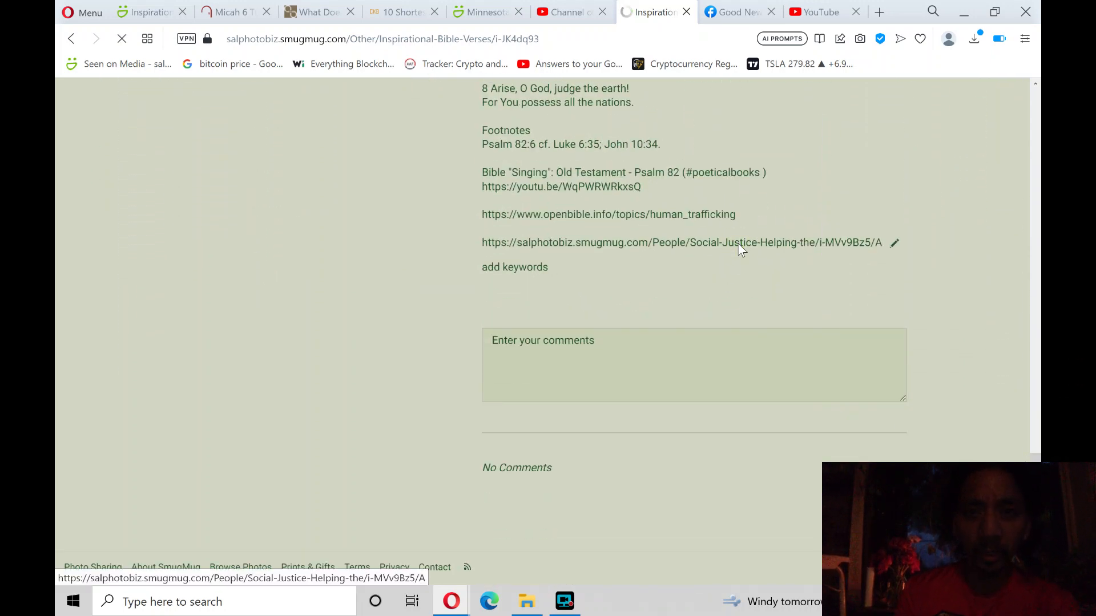
- Open the Stop Human Trafficking photo's details and follow its Sound of Freedom Movie link
click(681, 243)
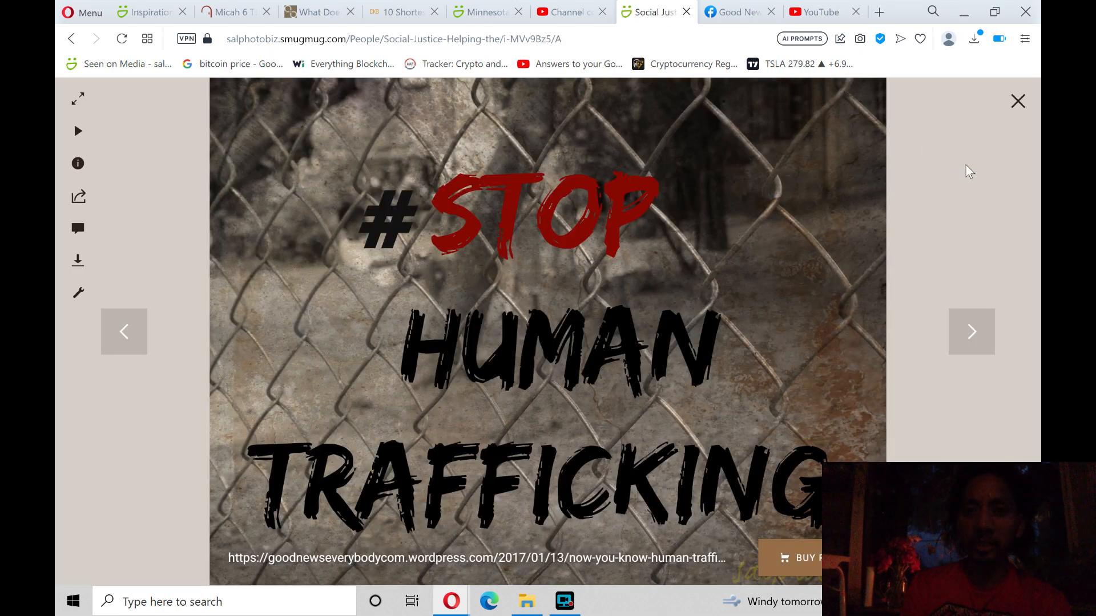
mouse_move(78, 163)
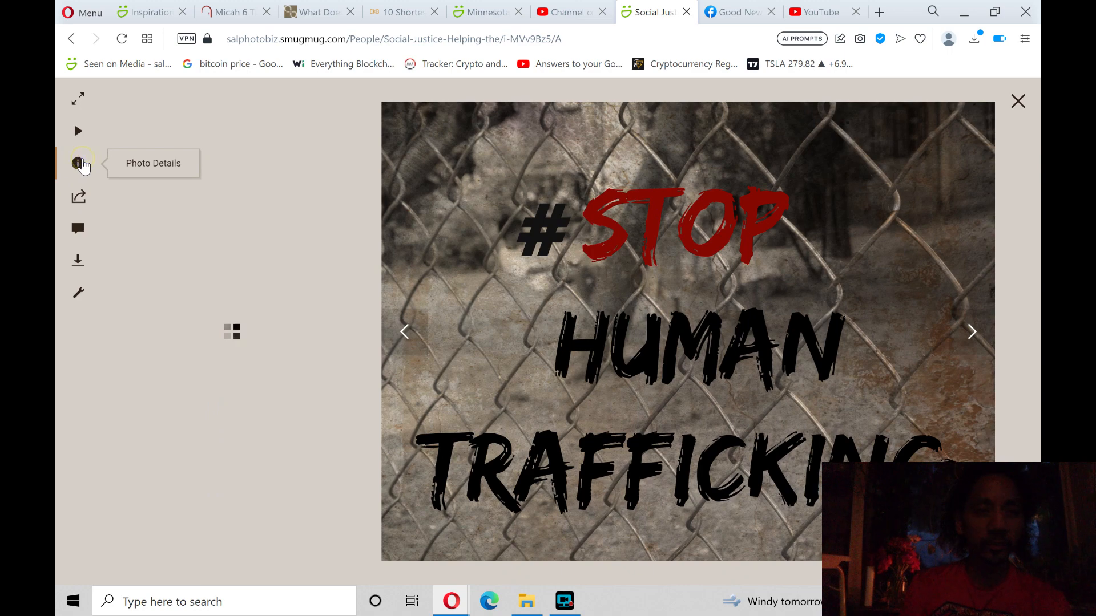
click(78, 163)
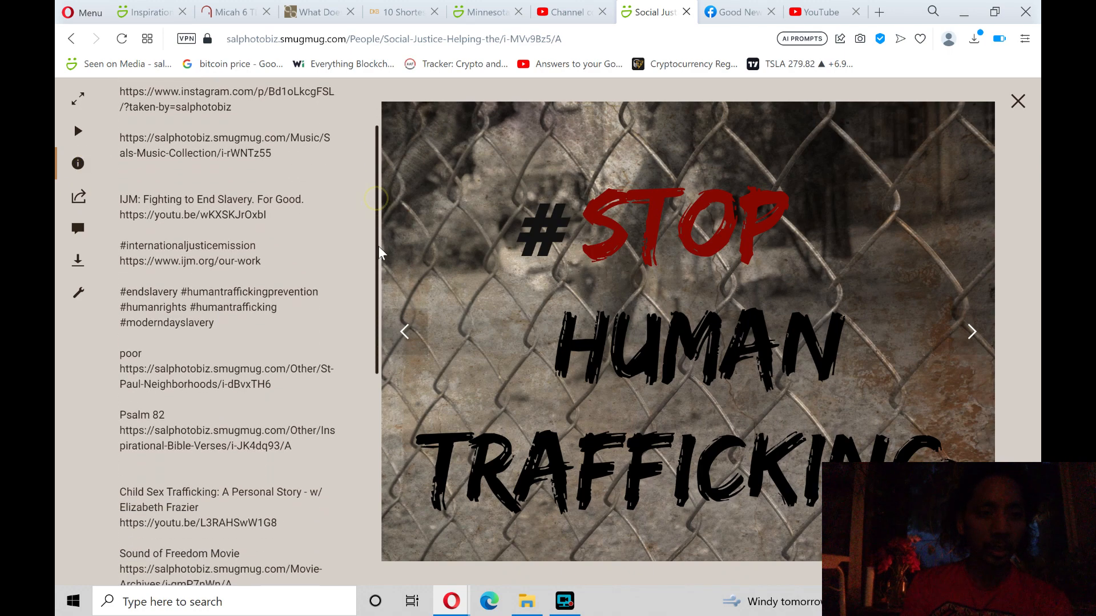
scroll(down, 3)
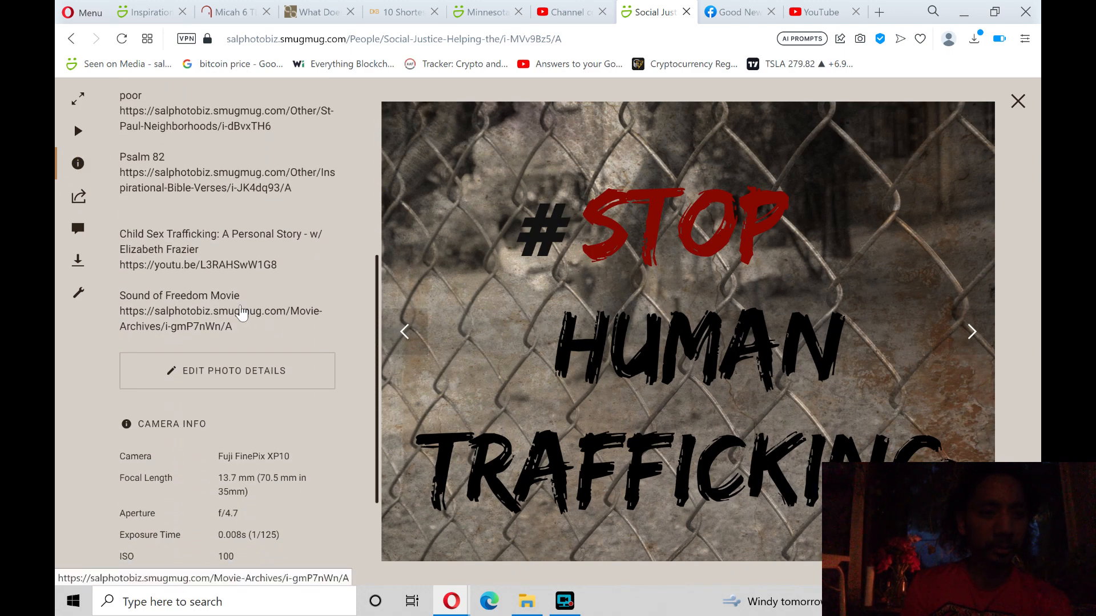
mouse_move(255, 264)
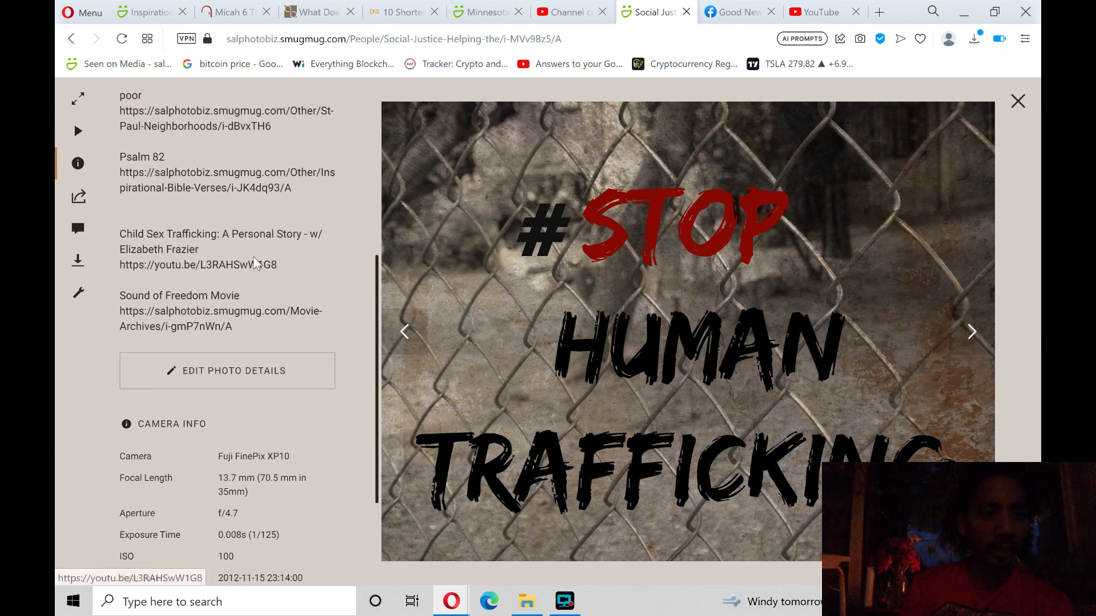
mouse_move(222, 318)
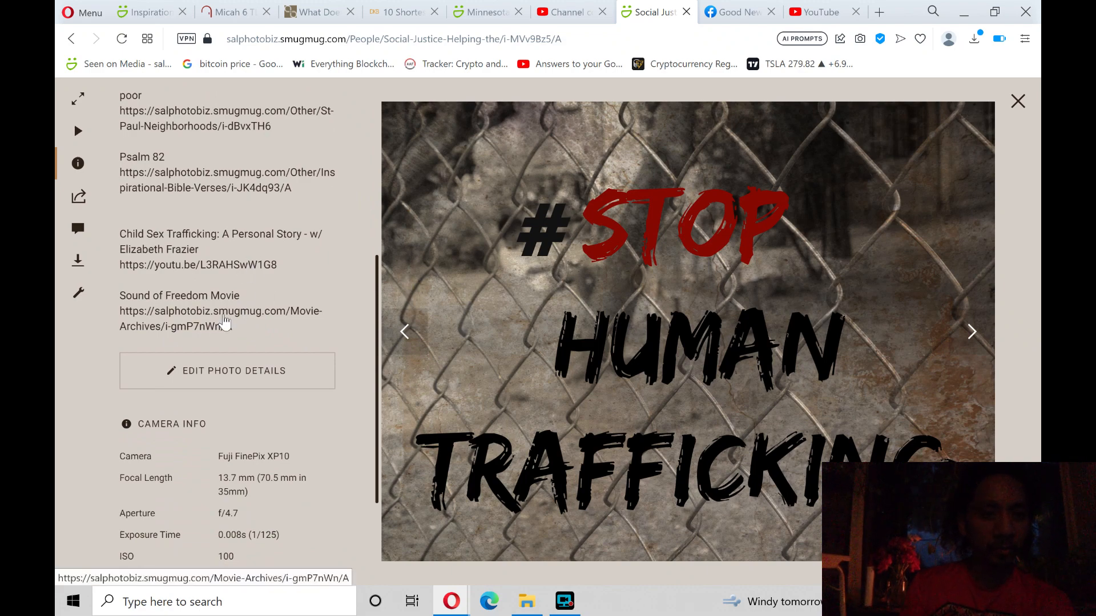
click(221, 311)
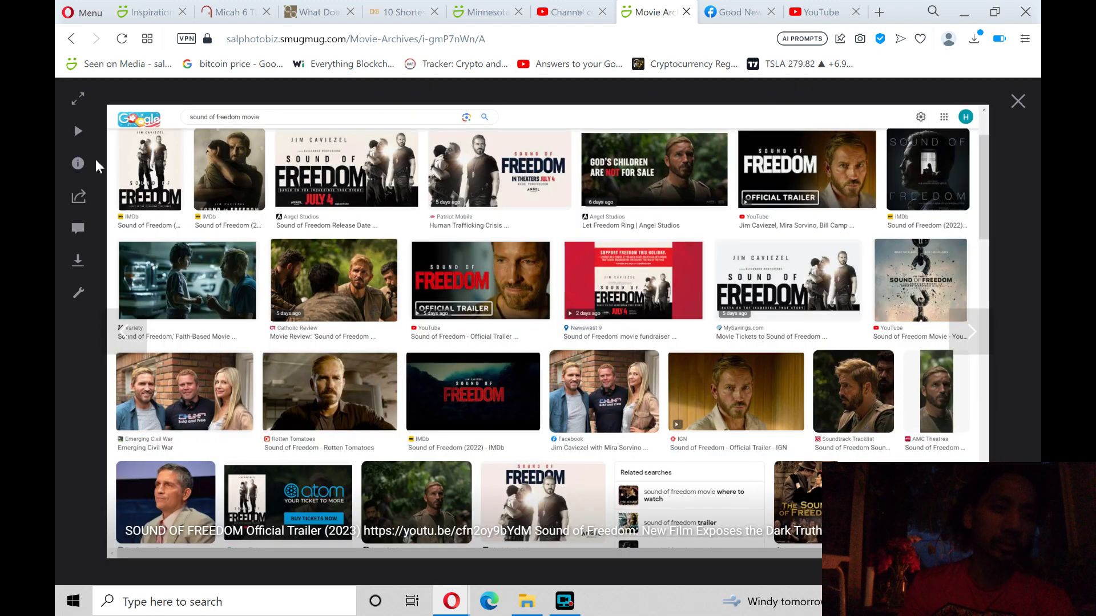
- Read the Sound of Freedom photo description to its end, then scroll back to the trailer link
click(77, 162)
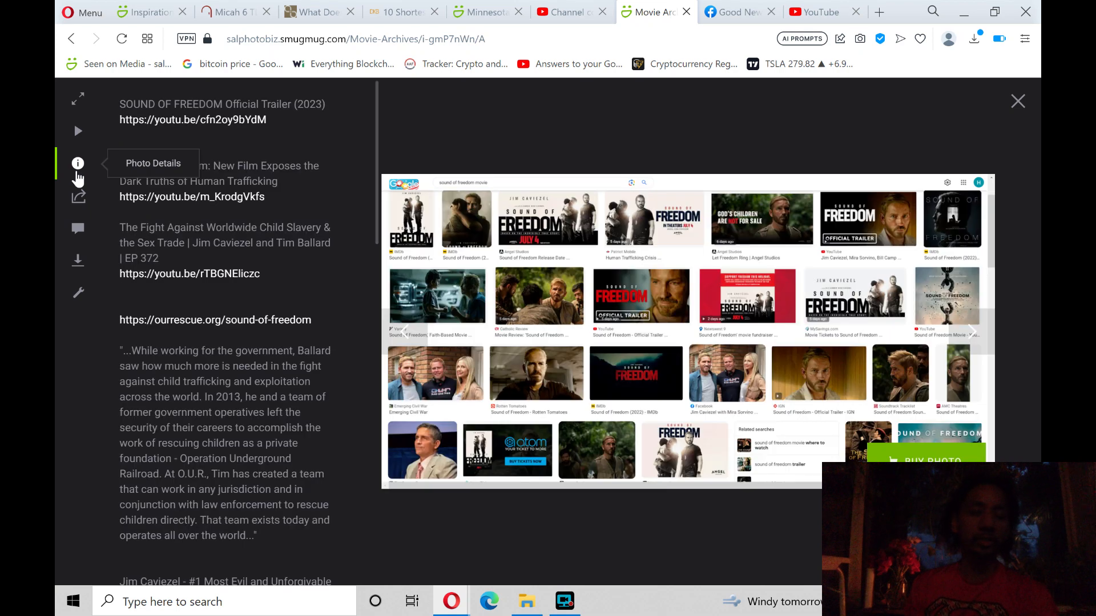
mouse_move(377, 171)
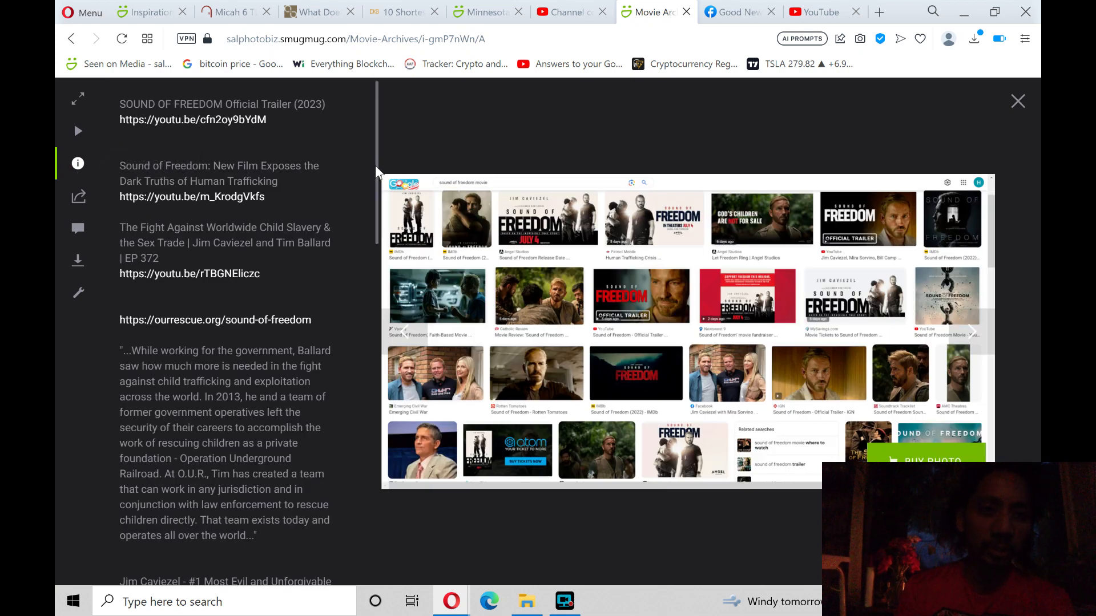
mouse_move(377, 167)
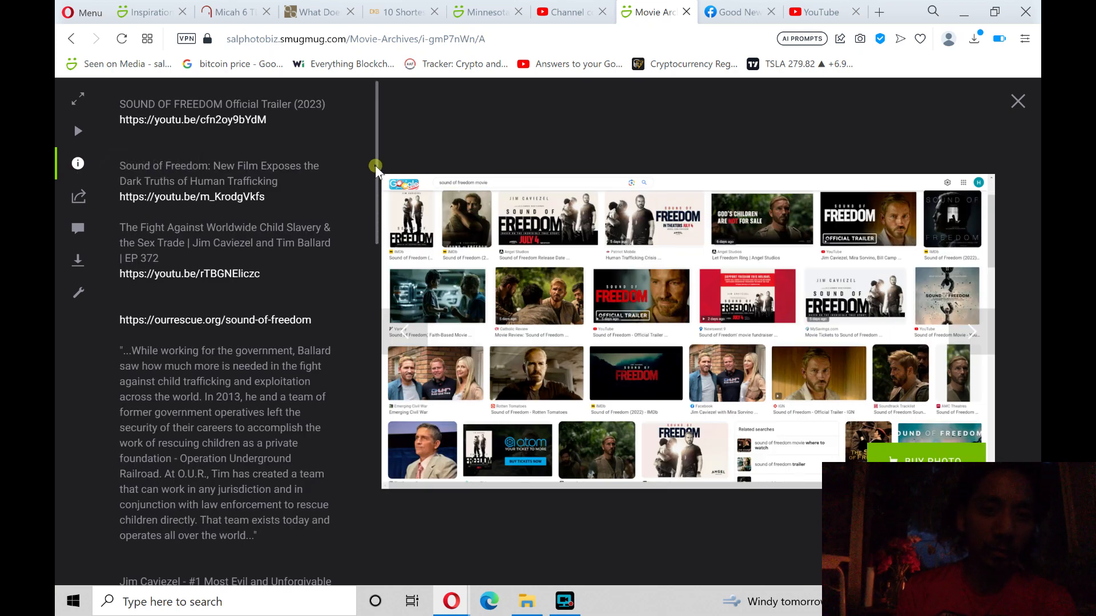
scroll(down, 3)
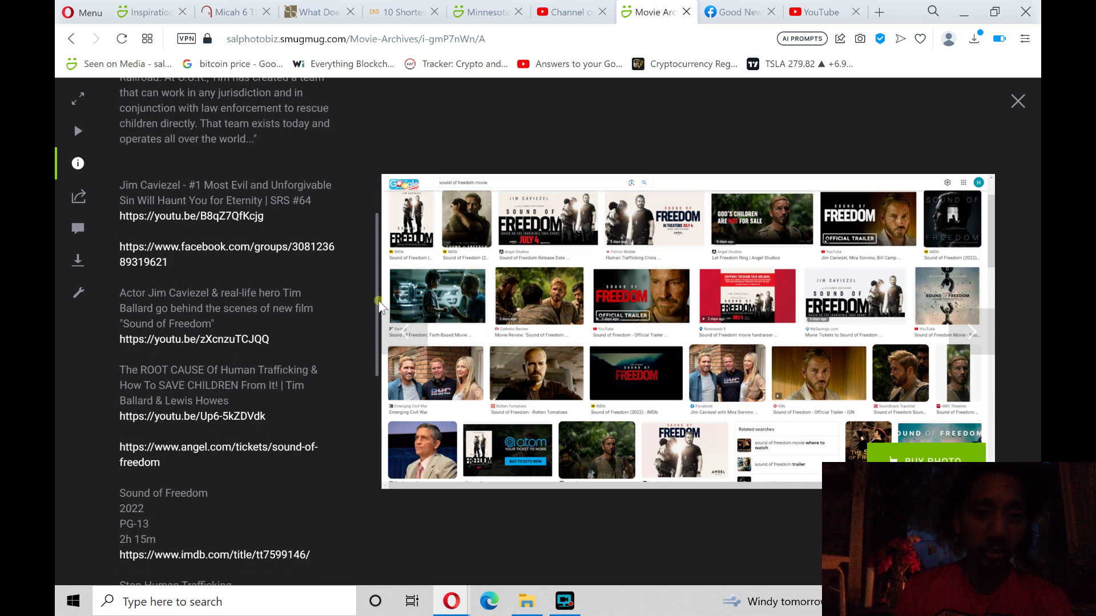
scroll(down, 3)
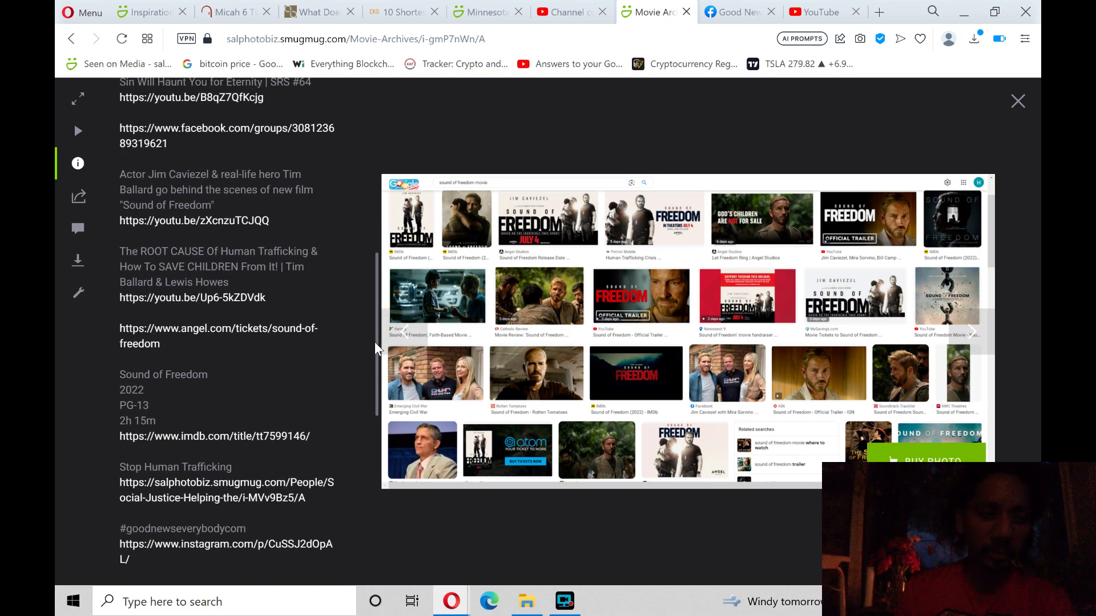
scroll(down, 3)
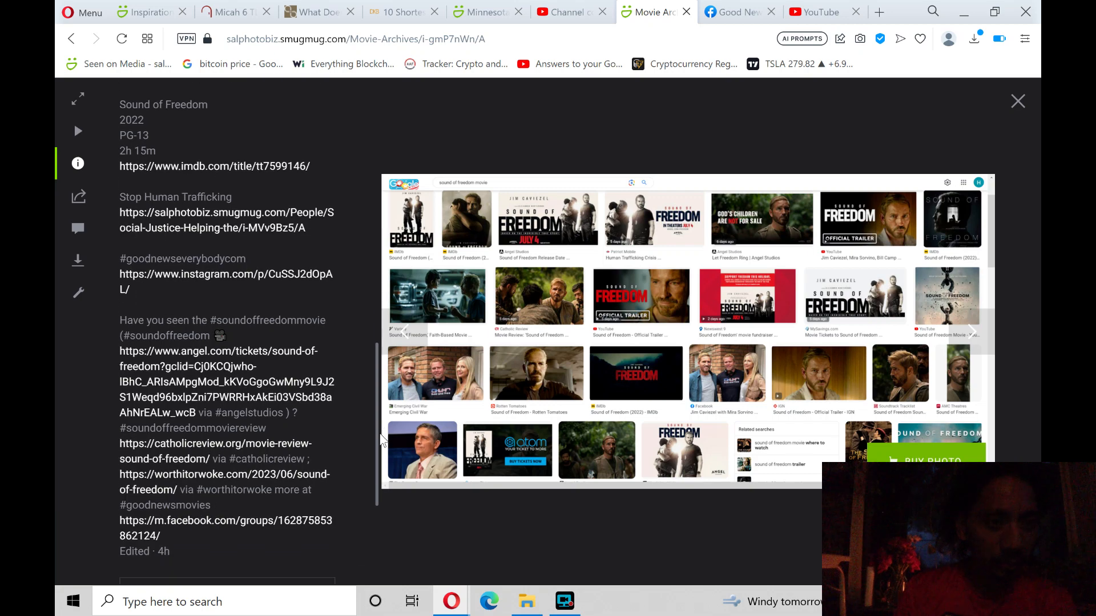
scroll(down, 3)
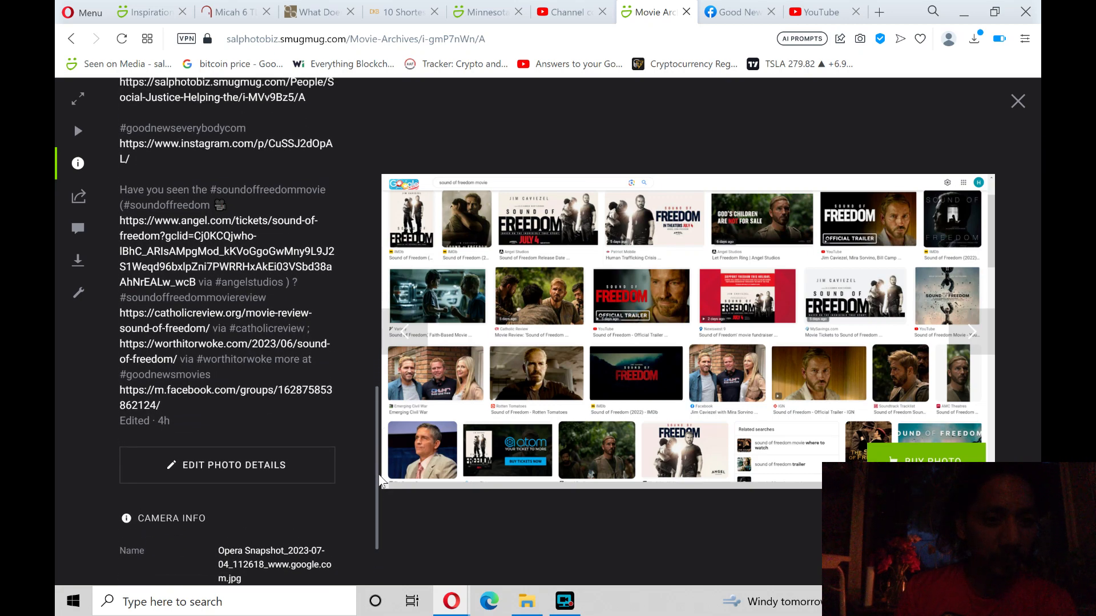
scroll(up, 3)
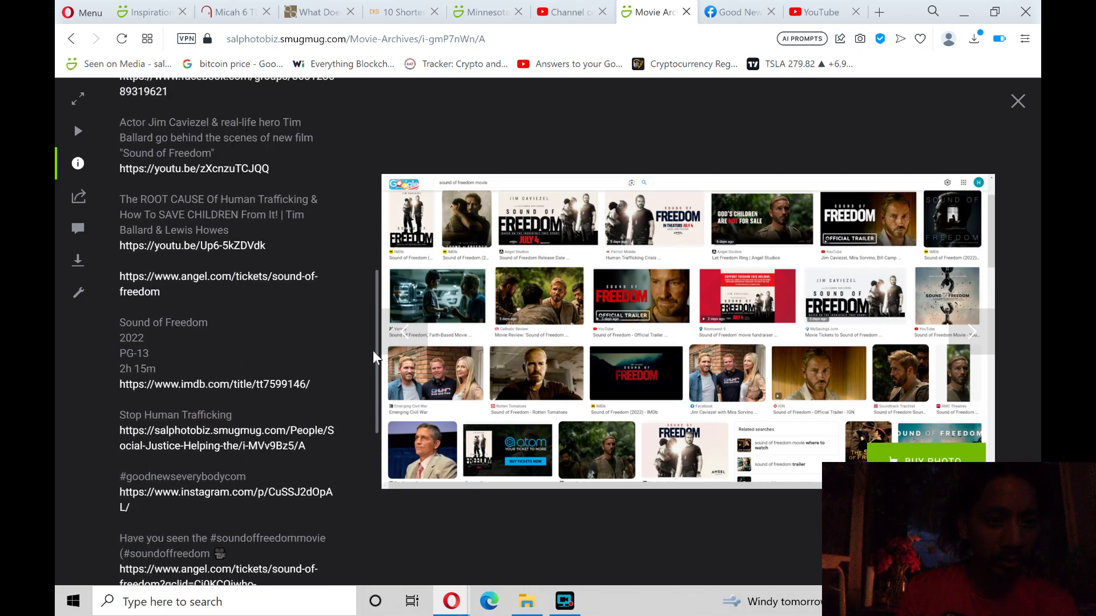
scroll(up, 3)
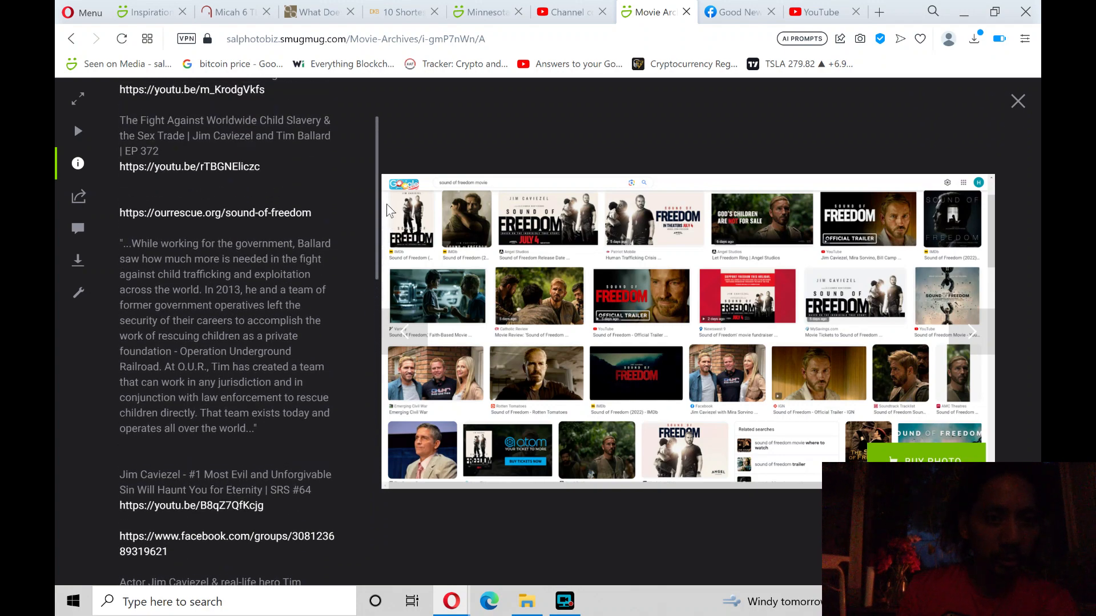
scroll(up, 3)
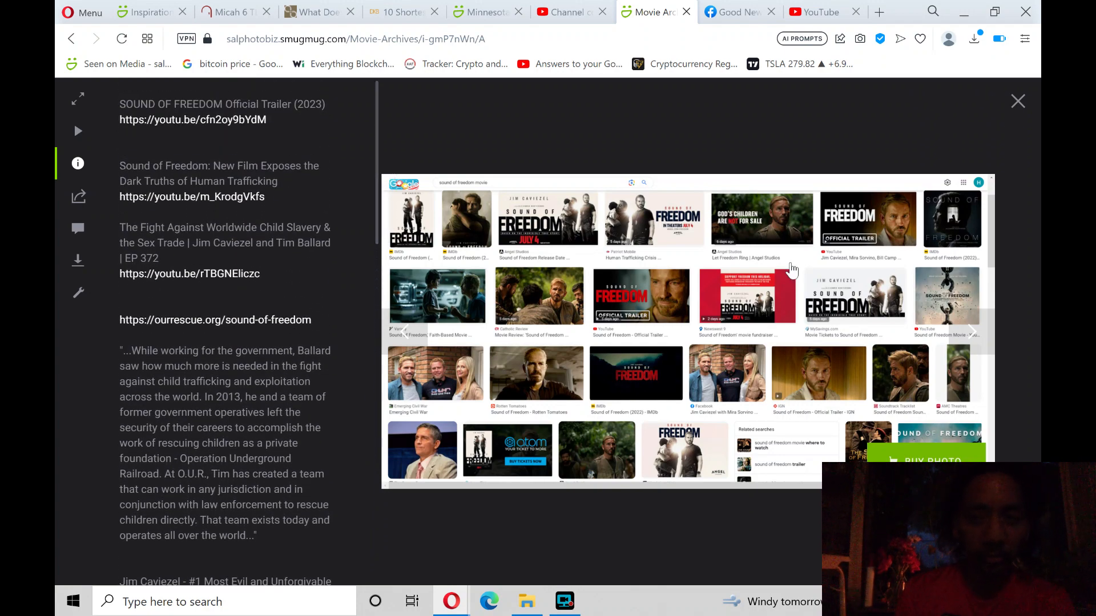
- Browse the YouTube home feed of Sound of Freedom videos, then bring up the screen recorder
click(815, 12)
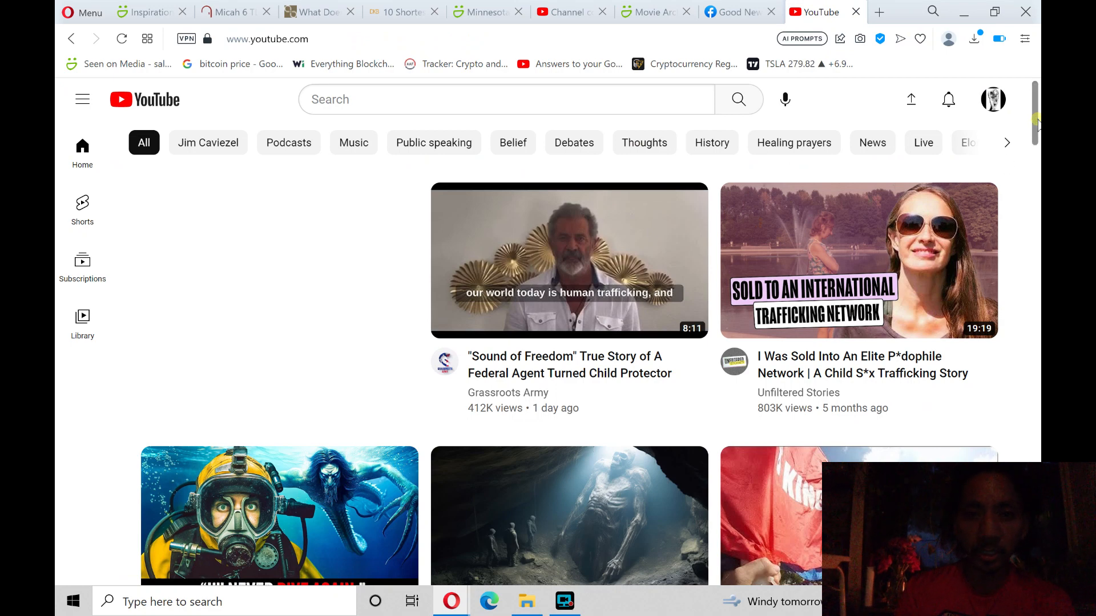
scroll(down, 3)
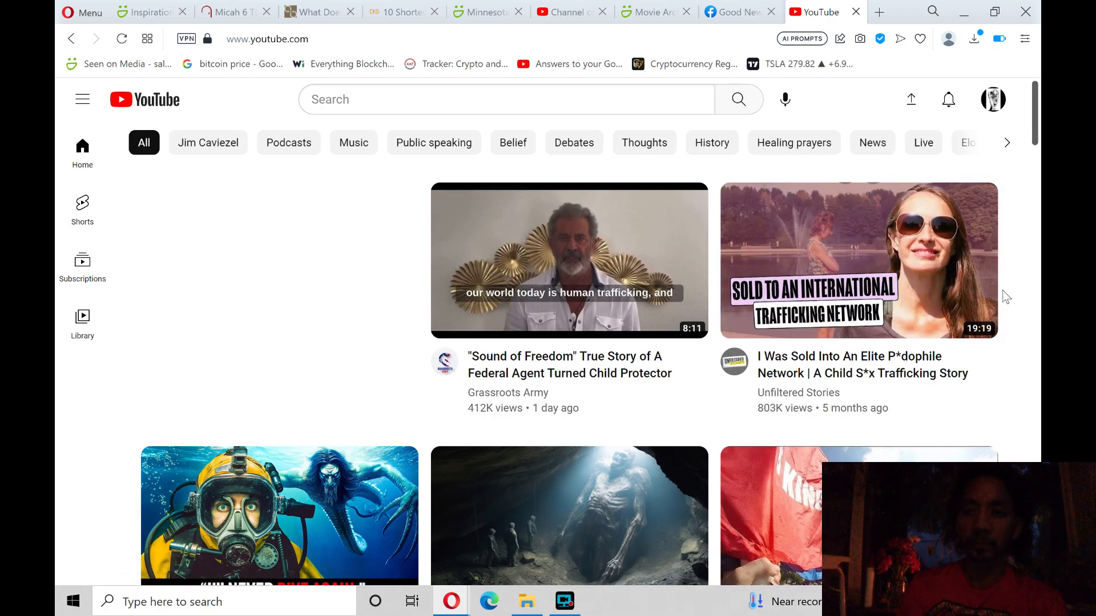
mouse_move(1021, 333)
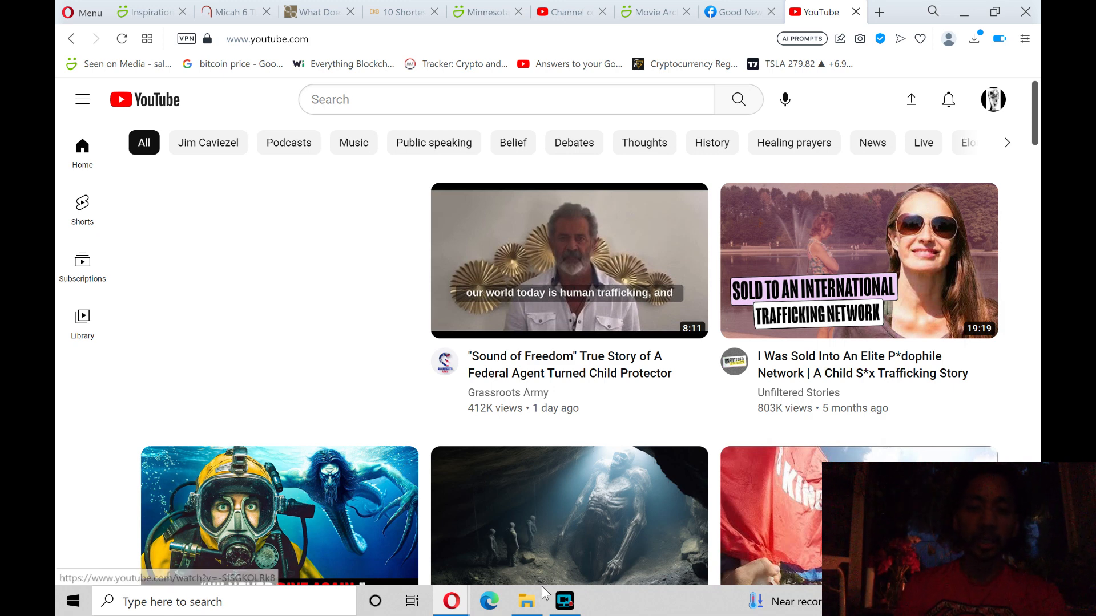
click(564, 601)
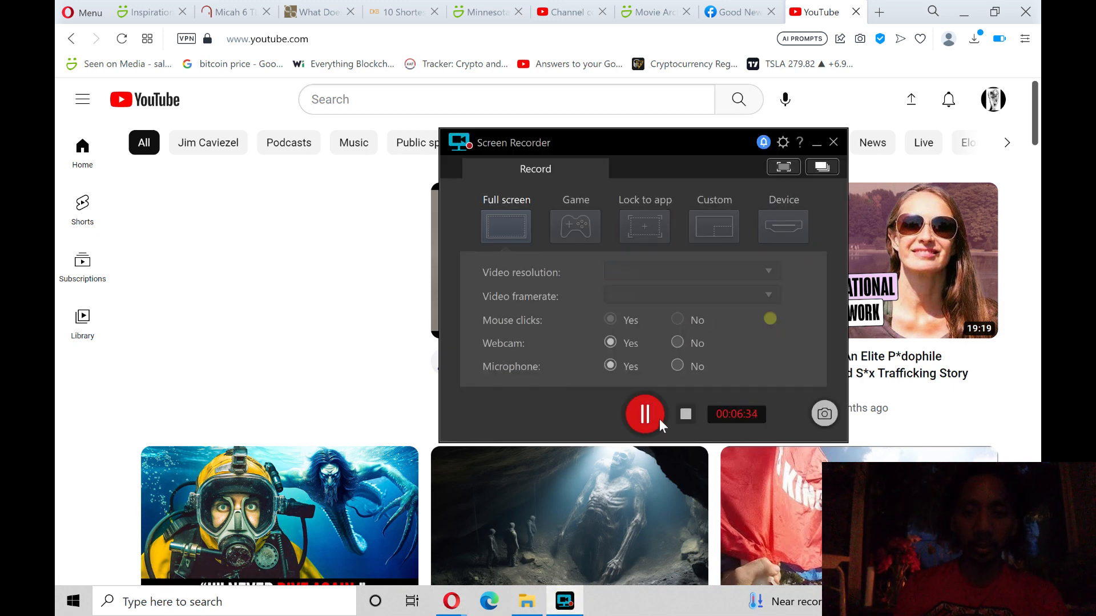